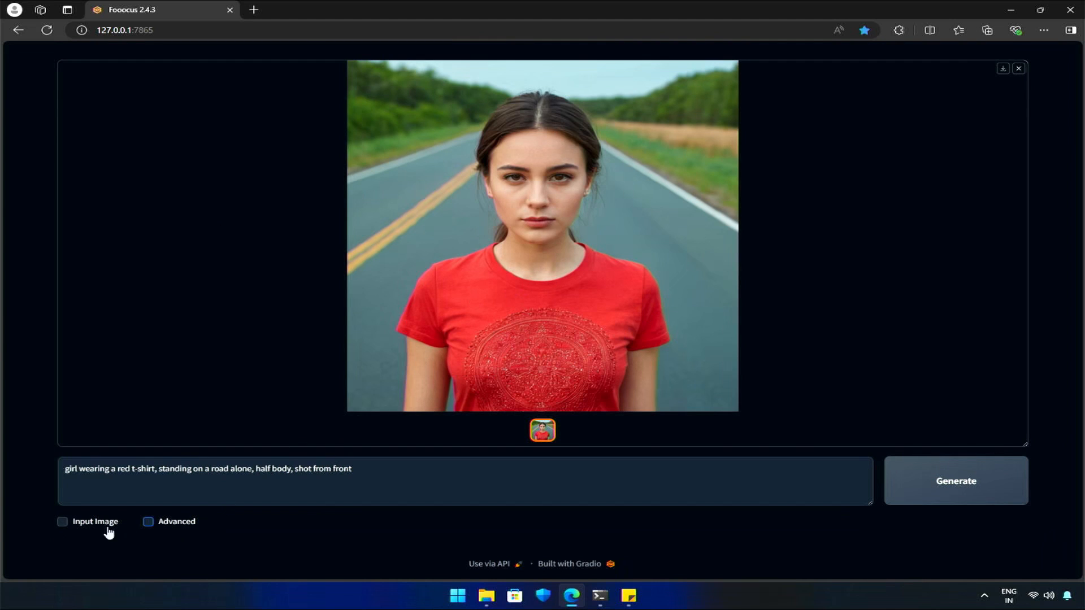
Step: Enable image input, mask the red t-shirt, and set the inpaint method to Modify Content
{"action": "left_click", "coordinate": [62, 521]}
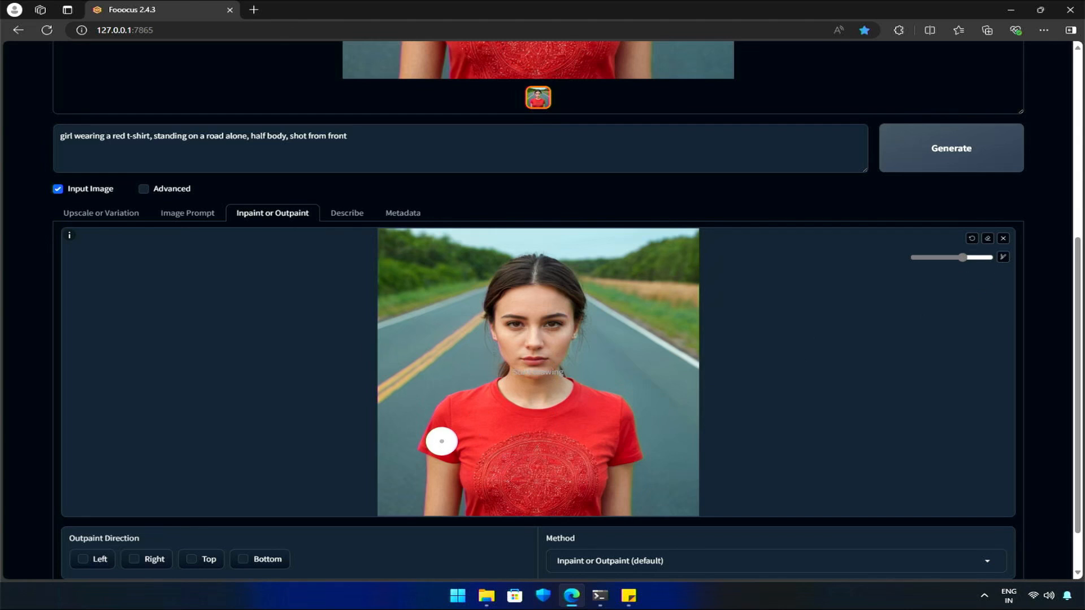
{"action": "left_click_drag", "start_coordinate": [442, 442], "coordinate": [471, 482]}
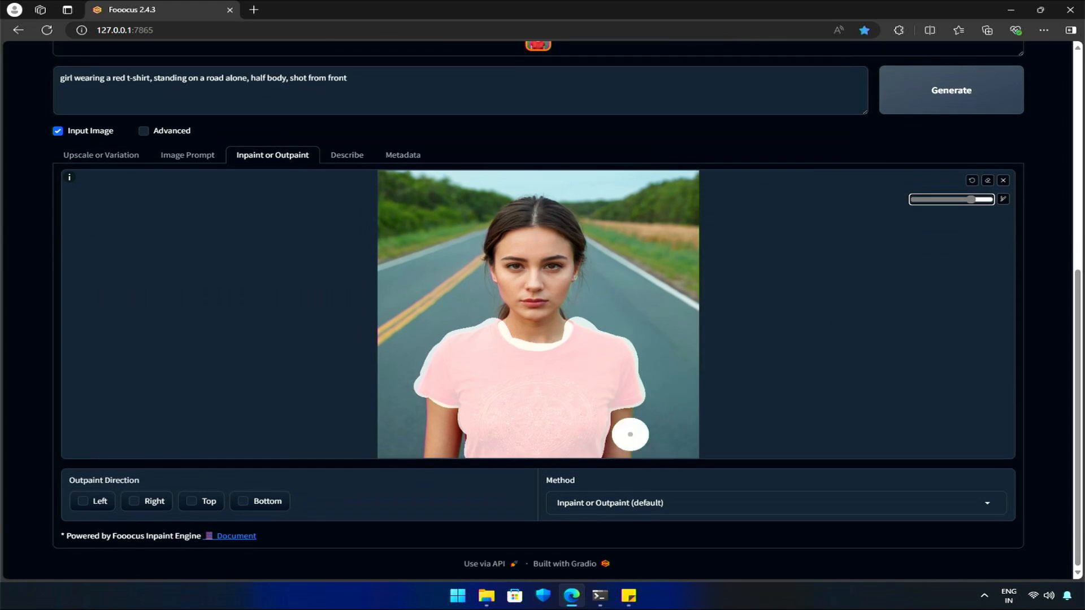
{"action": "left_click", "coordinate": [771, 503]}
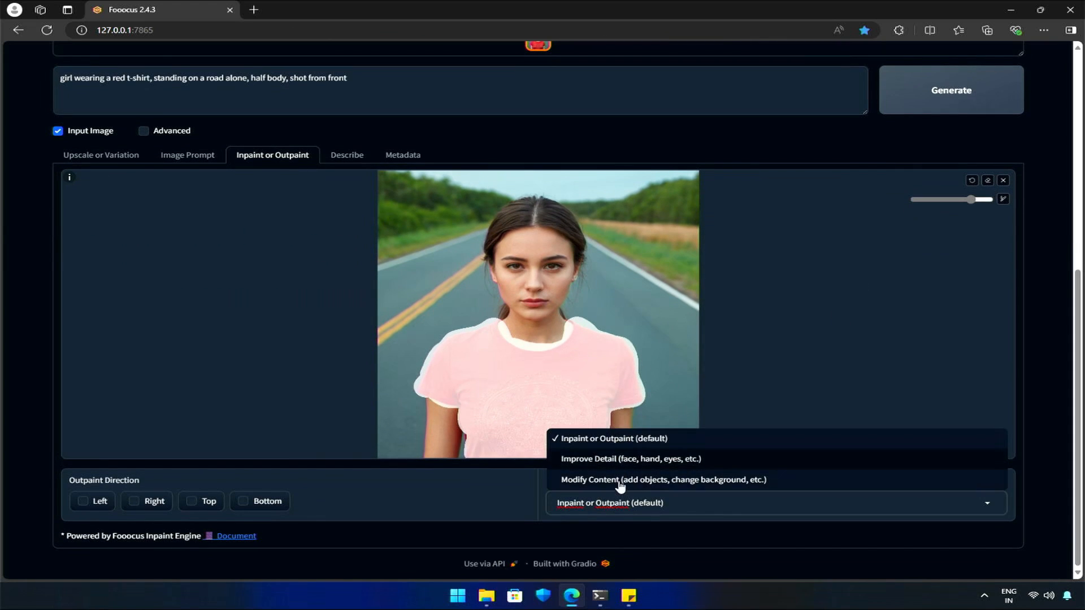
{"action": "left_click", "coordinate": [663, 480]}
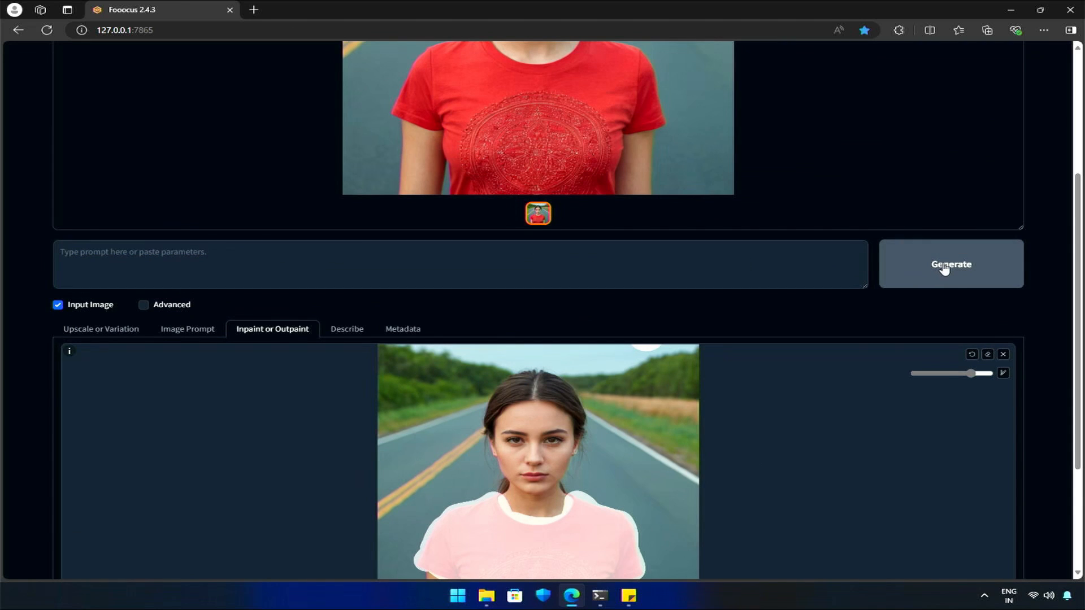
Step: Generate a white-shirt inpaint, then regenerate with prompt 'orange and white striped t-shirt'
{"action": "left_click", "coordinate": [950, 264]}
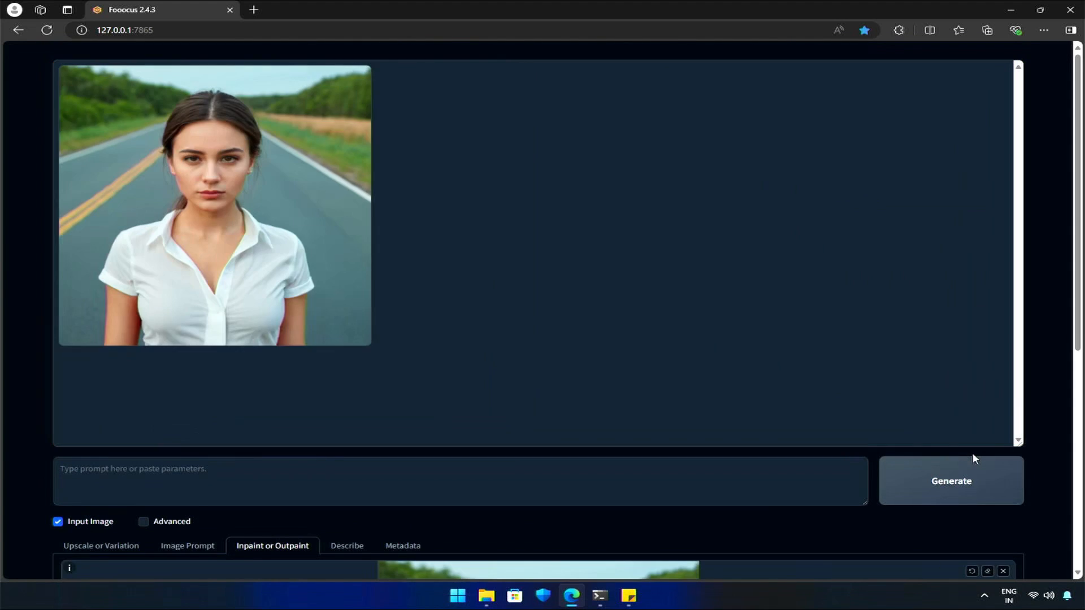
{"action": "left_click", "coordinate": [214, 204]}
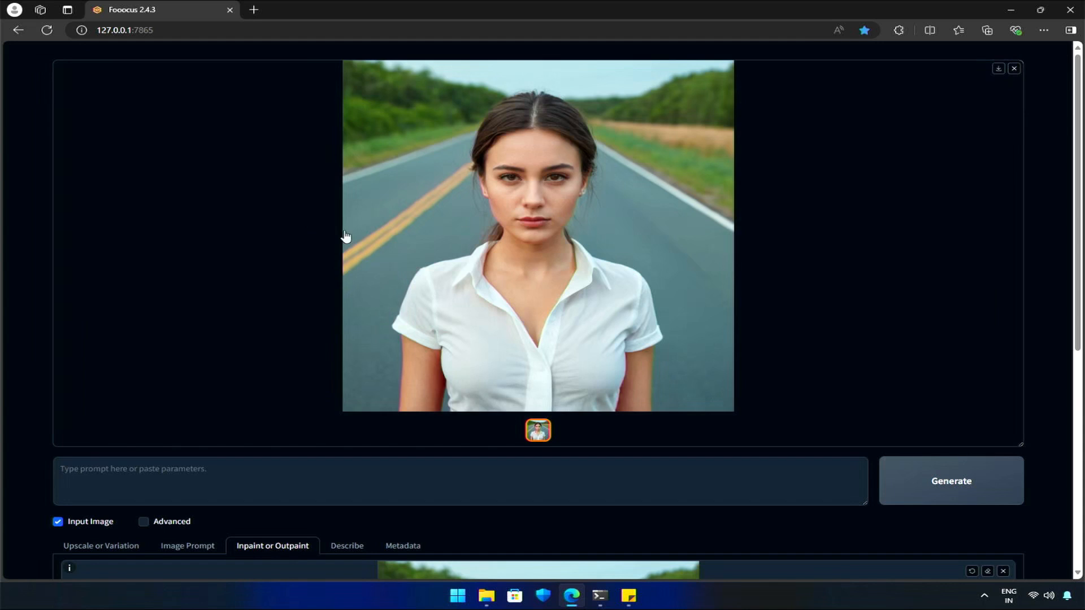
{"action": "mouse_move", "coordinate": [642, 320]}
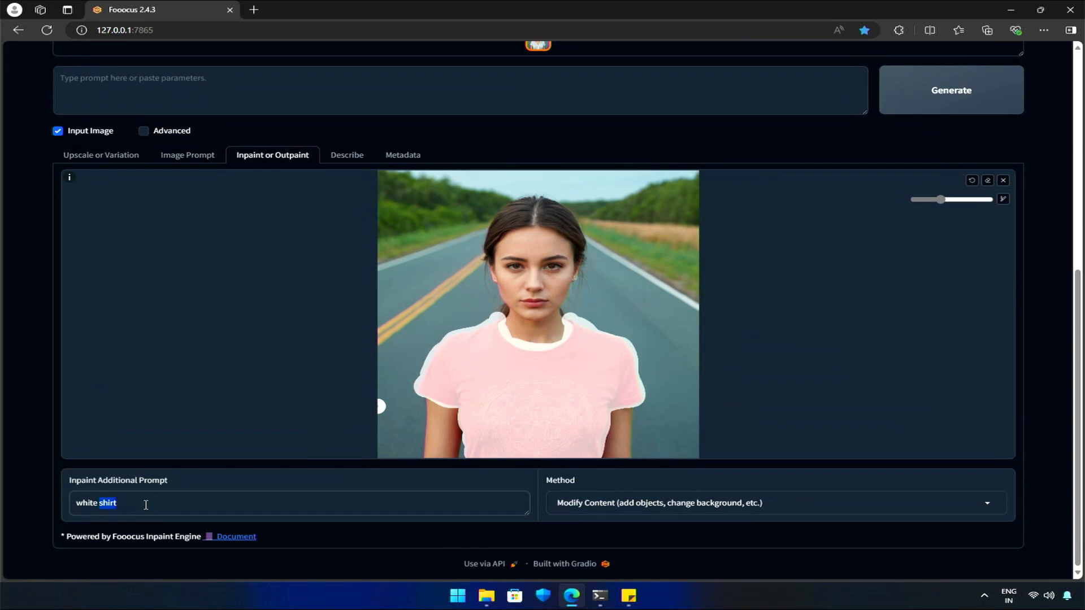
{"action": "type", "text": "orange and white sh"}
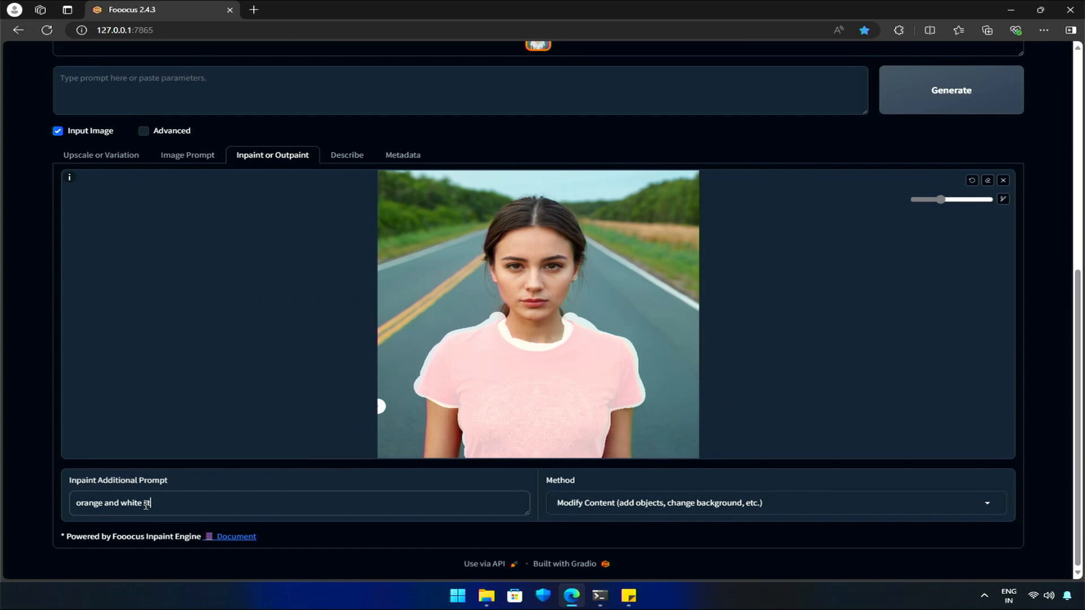
{"action": "type", "text": "riped t-shirt"}
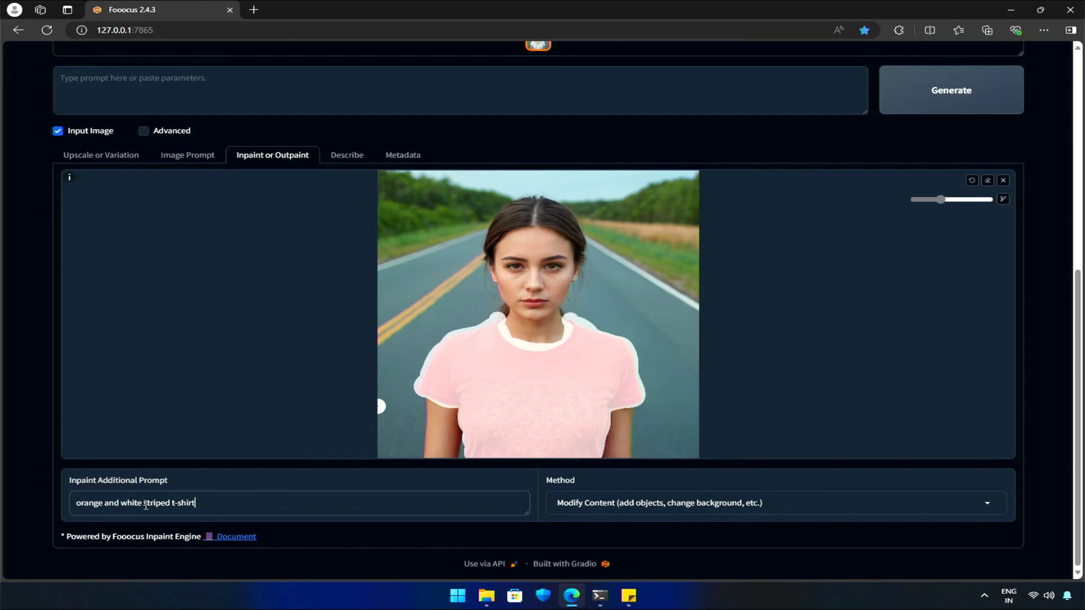
{"action": "left_click", "coordinate": [950, 90]}
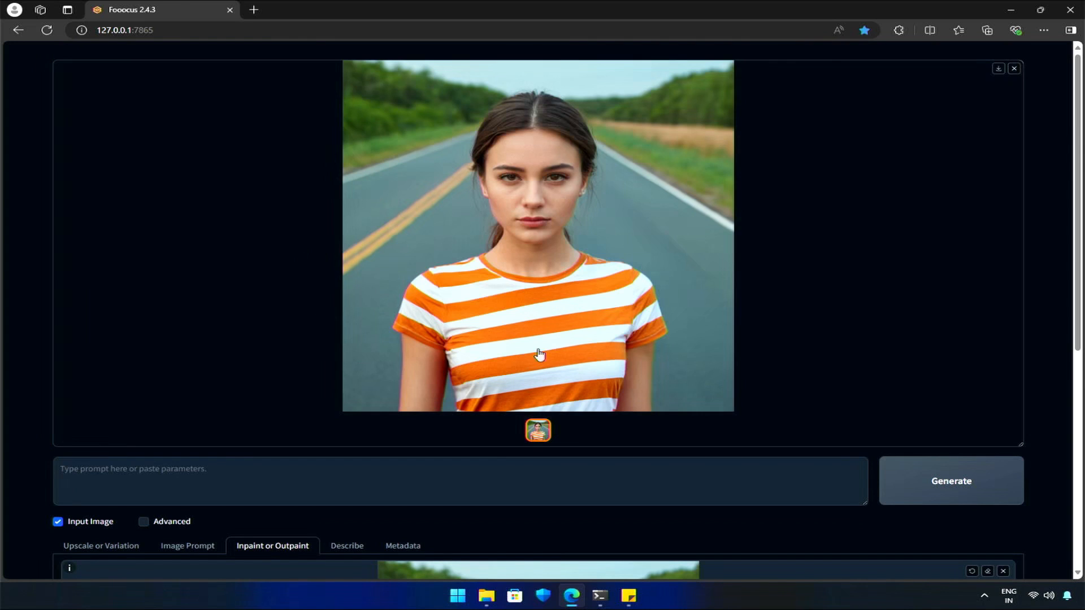
{"action": "mouse_move", "coordinate": [543, 343]}
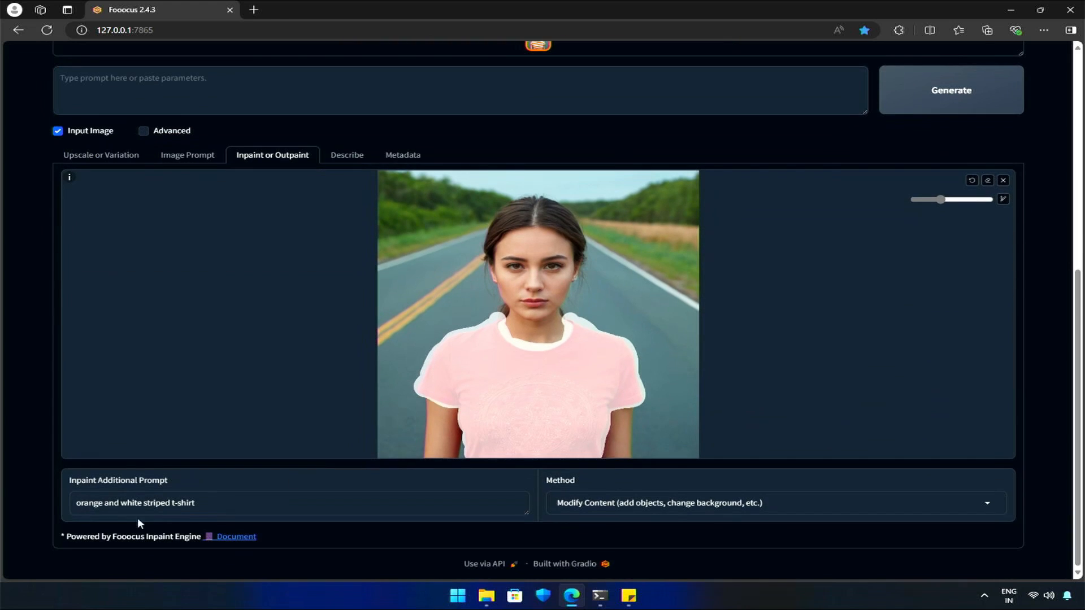
Step: Replace the inpaint prompt with a new orange shirt description and generate
{"action": "double_click", "coordinate": [135, 503]}
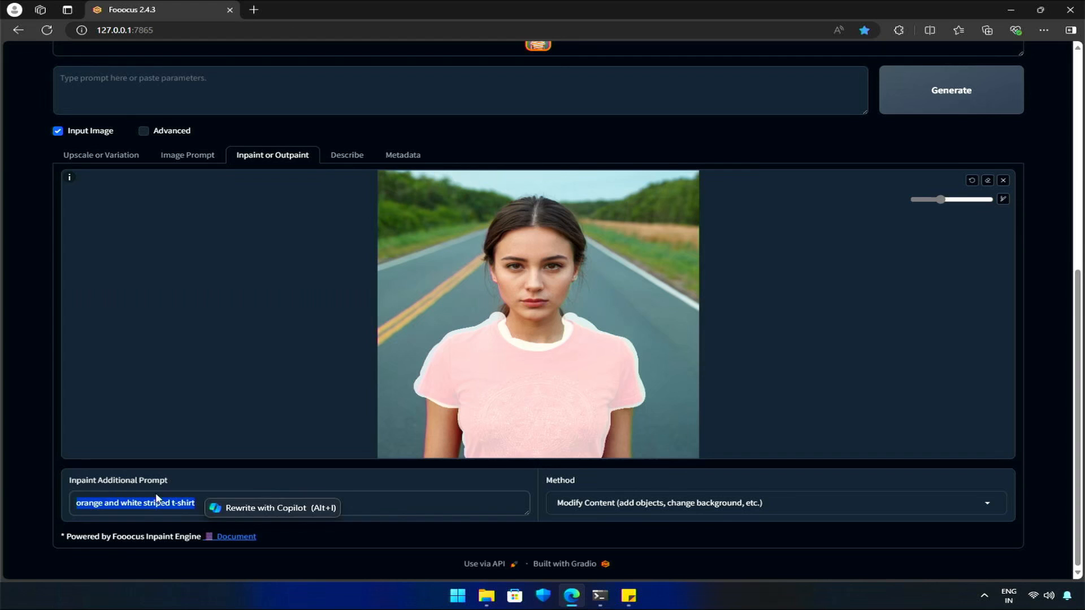
{"action": "type", "text": "orange co"}
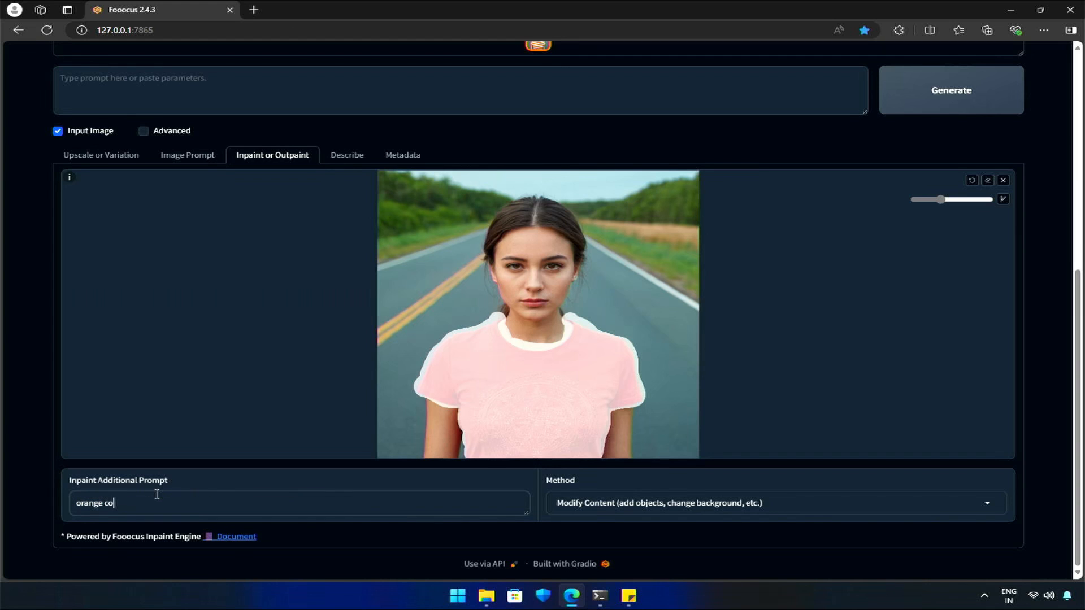
{"action": "left_click", "coordinate": [950, 89]}
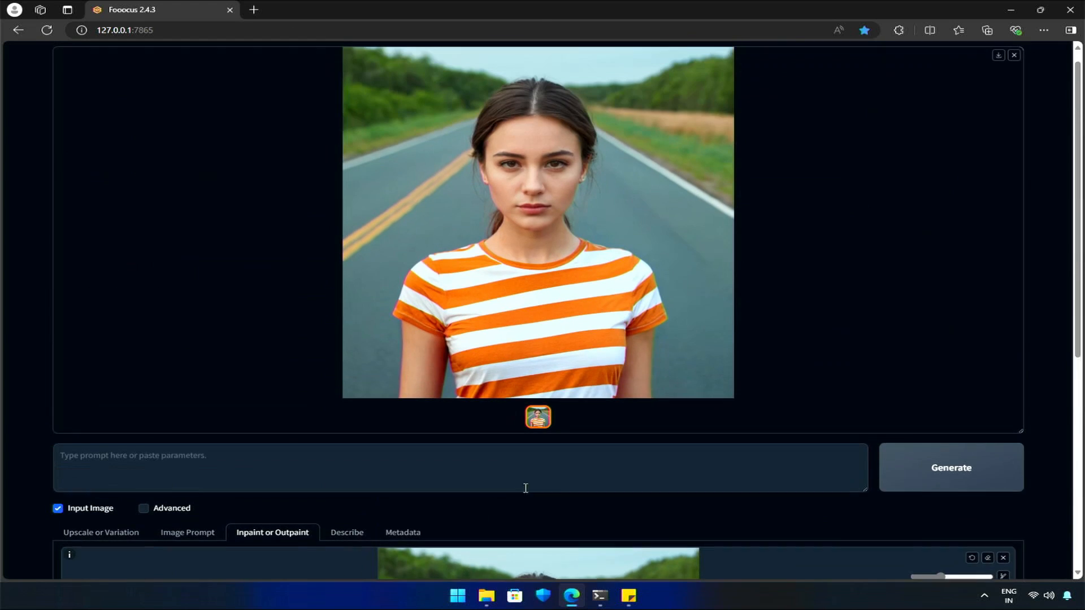
{"action": "left_click", "coordinate": [950, 468]}
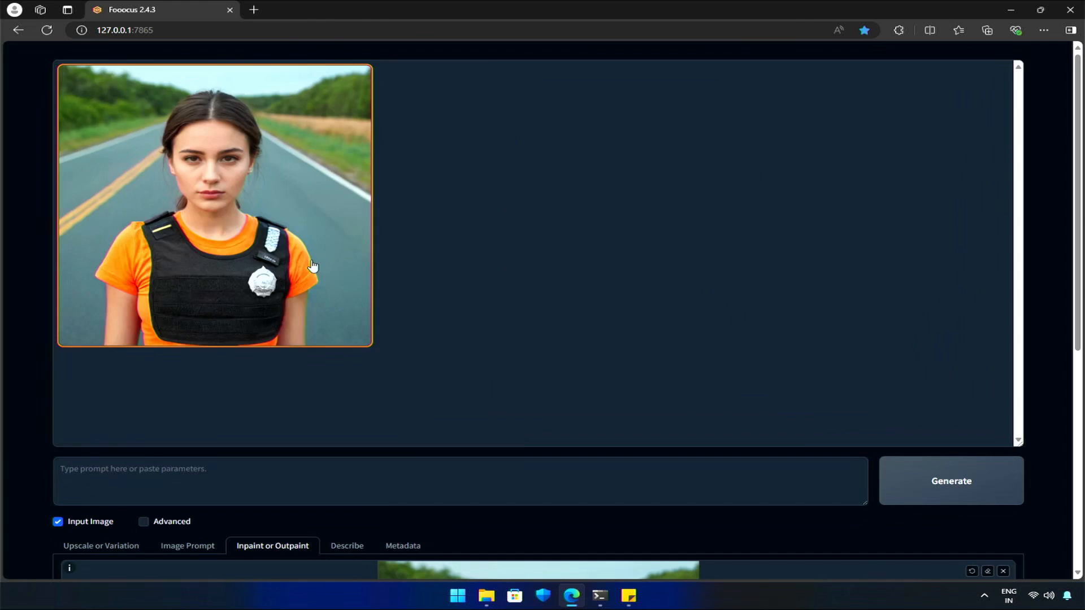
Step: Preview the black vest result, then generate the orange crop top version
{"action": "left_click", "coordinate": [214, 205]}
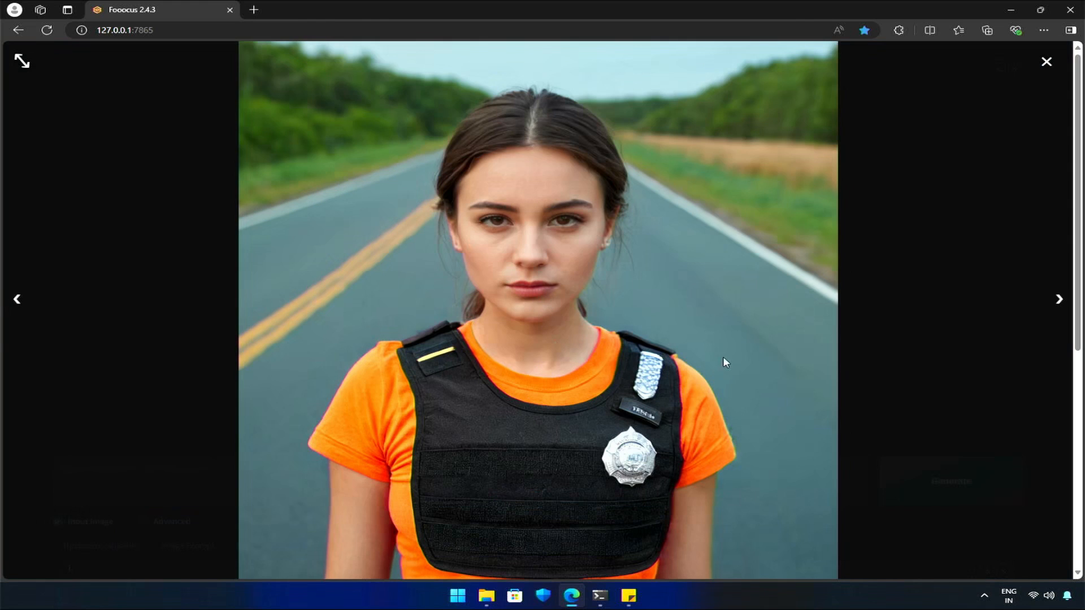
{"action": "left_click", "coordinate": [1045, 62]}
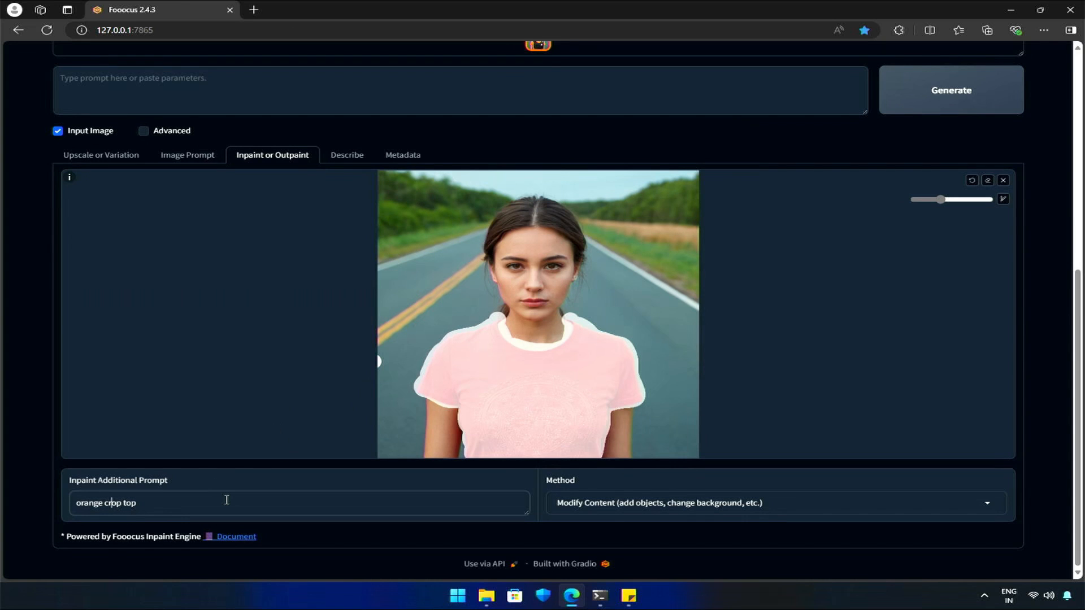
{"action": "left_click", "coordinate": [951, 90]}
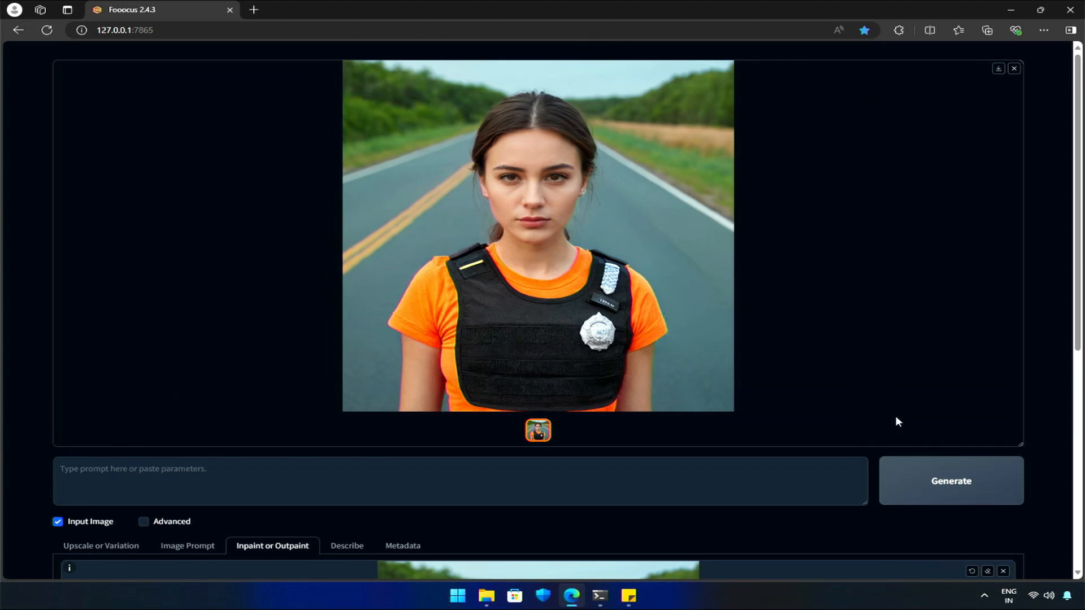
{"action": "left_click", "coordinate": [950, 481]}
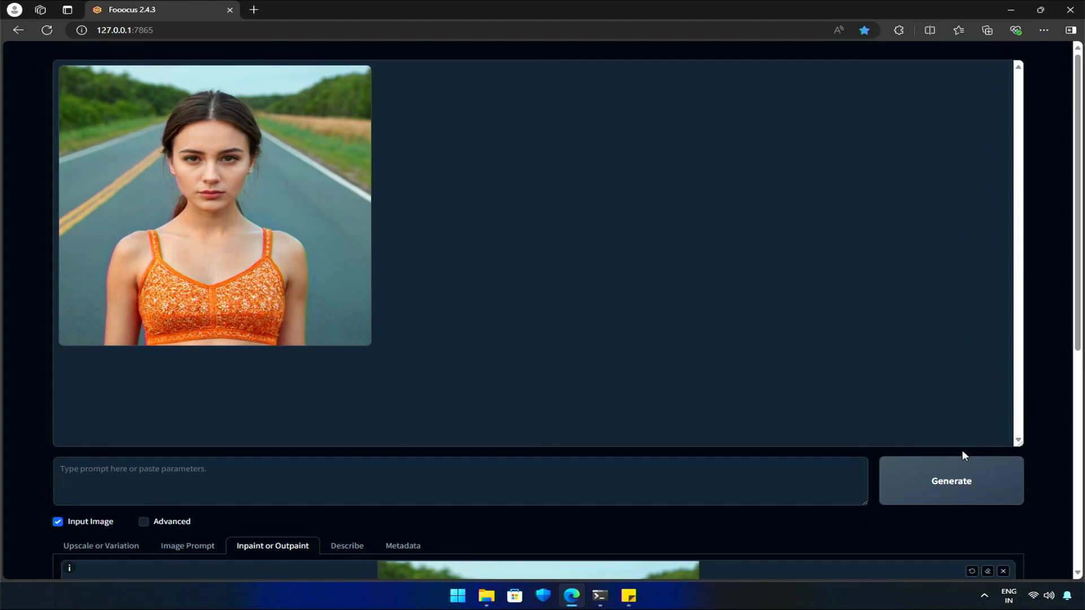
{"action": "mouse_move", "coordinate": [955, 452]}
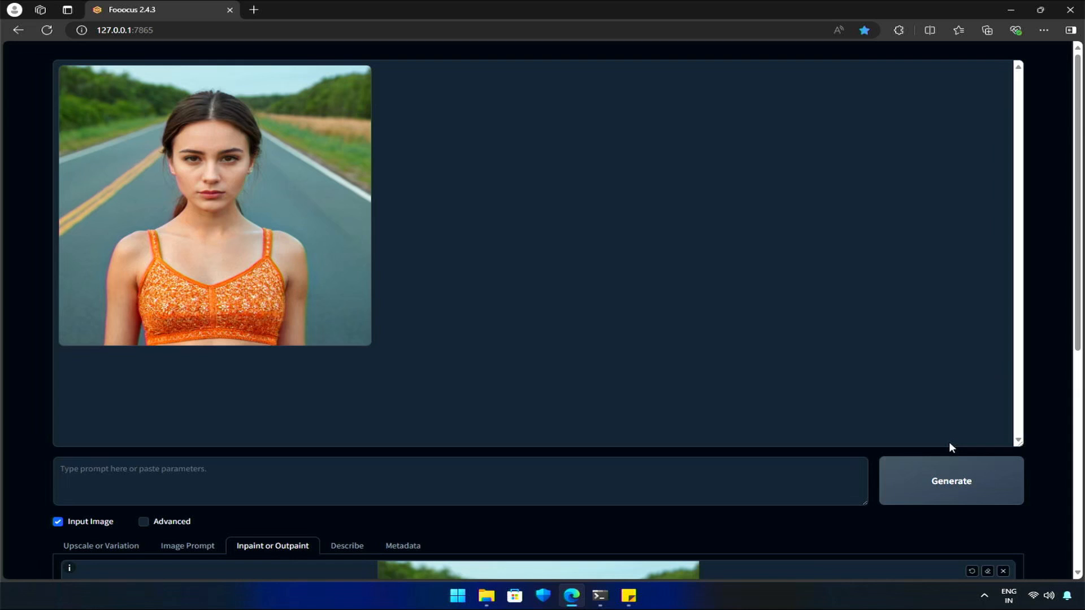
{"action": "mouse_move", "coordinate": [616, 386]}
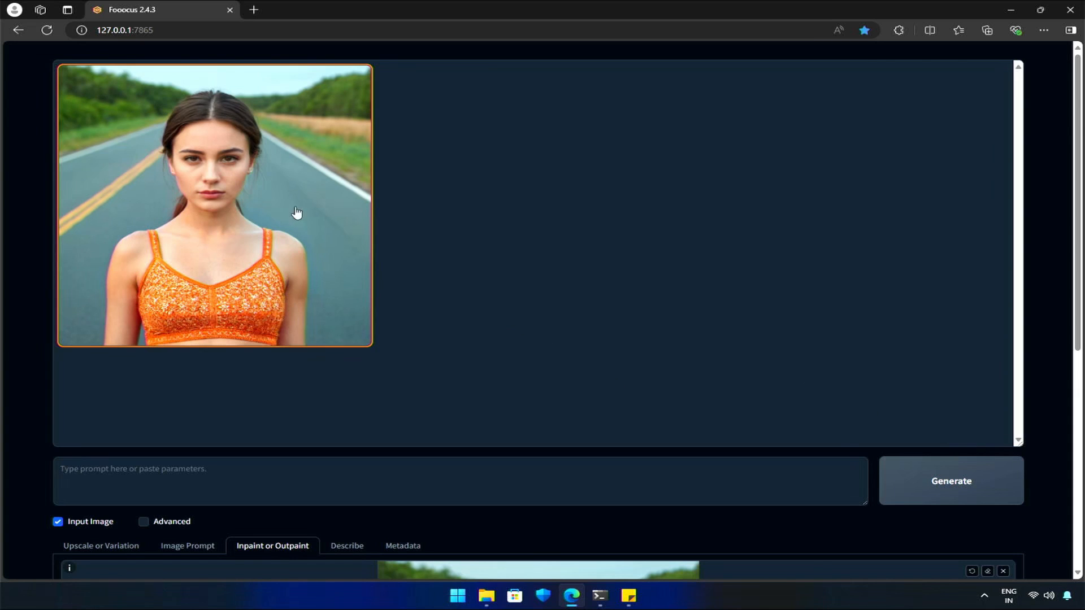
Step: Inpaint with prompt 'bikini' and view the partial teal-strap result
{"action": "scroll", "scroll_direction": "down", "scroll_amount": 3}
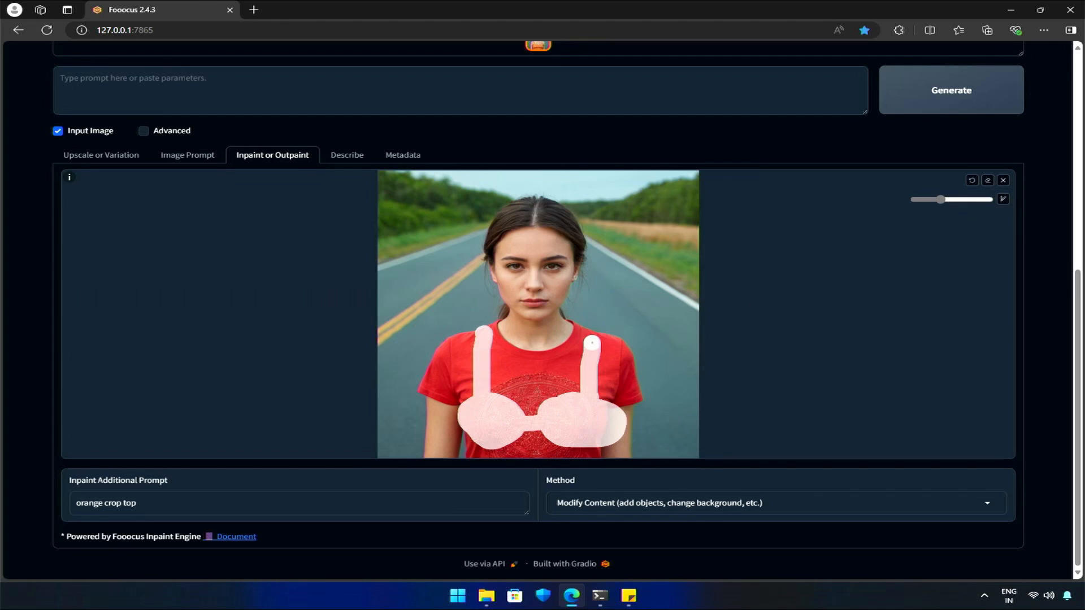
{"action": "type", "text": "bikini"}
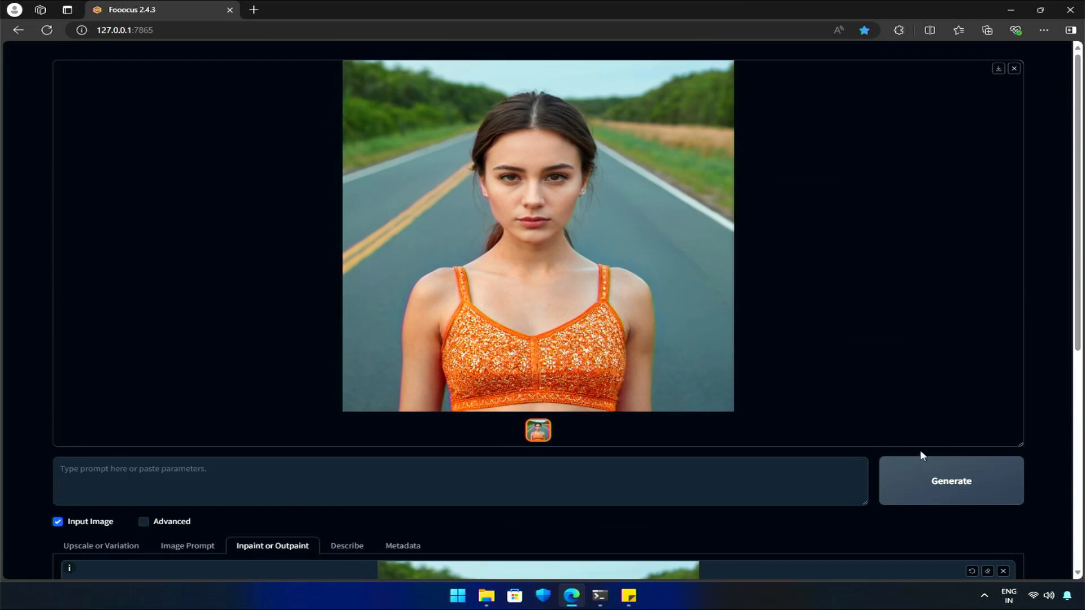
{"action": "left_click", "coordinate": [951, 481]}
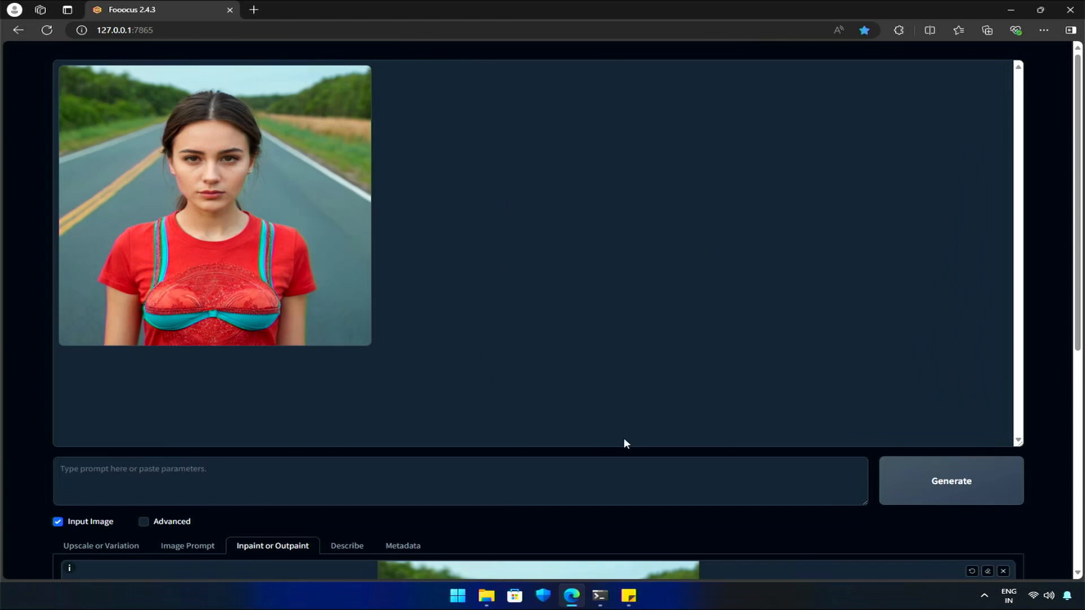
{"action": "left_click", "coordinate": [215, 206]}
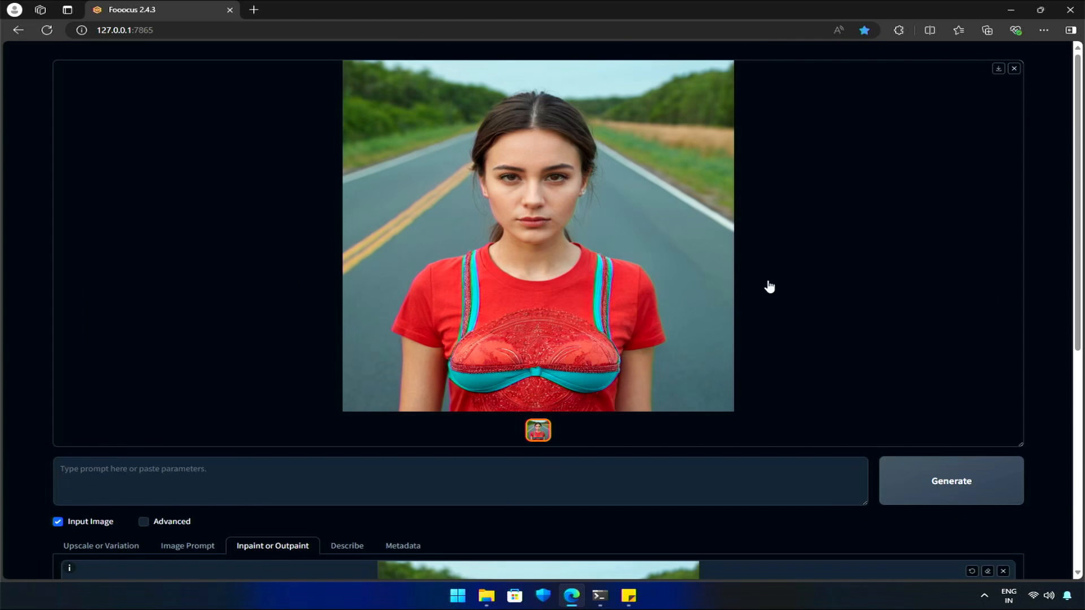
Step: Enlarge the mask over the whole shirt and generate a patterned bikini top
{"action": "scroll", "scroll_direction": "down", "scroll_amount": 3}
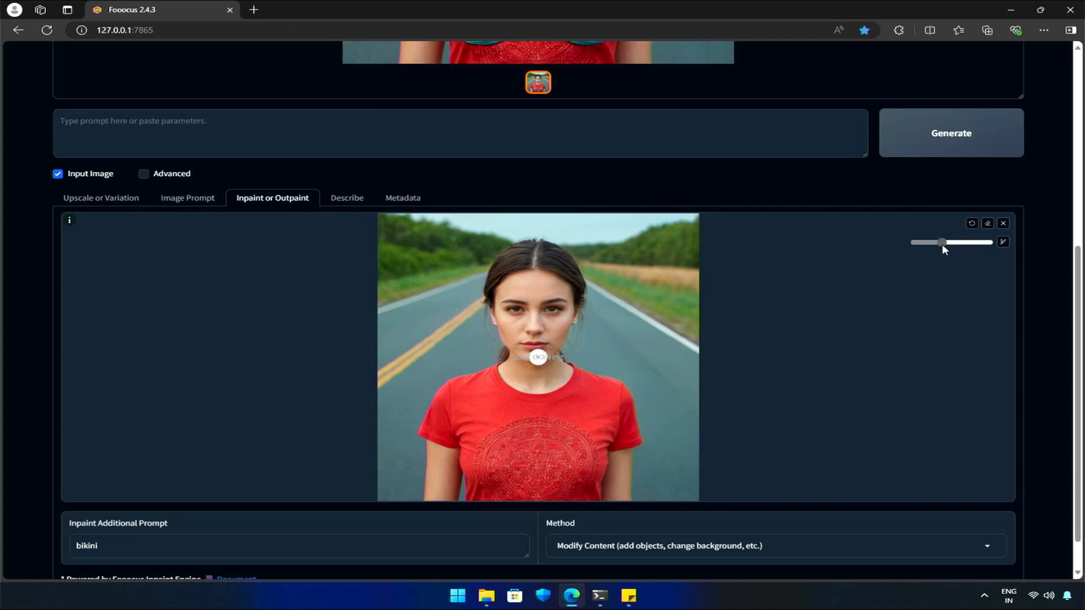
{"action": "left_click_drag", "start_coordinate": [537, 357], "coordinate": [594, 482]}
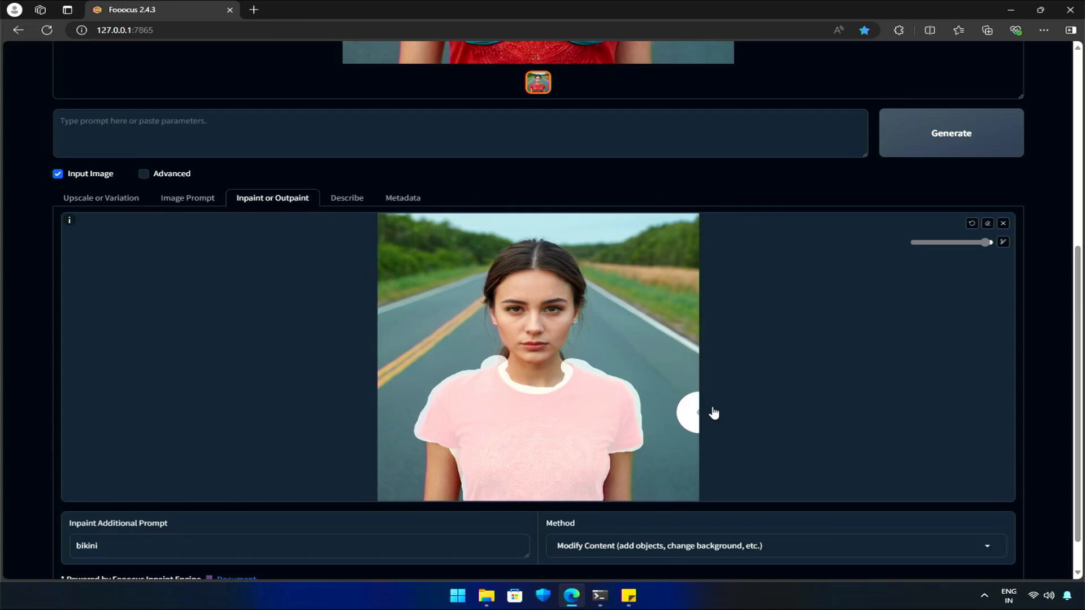
{"action": "left_click", "coordinate": [950, 132]}
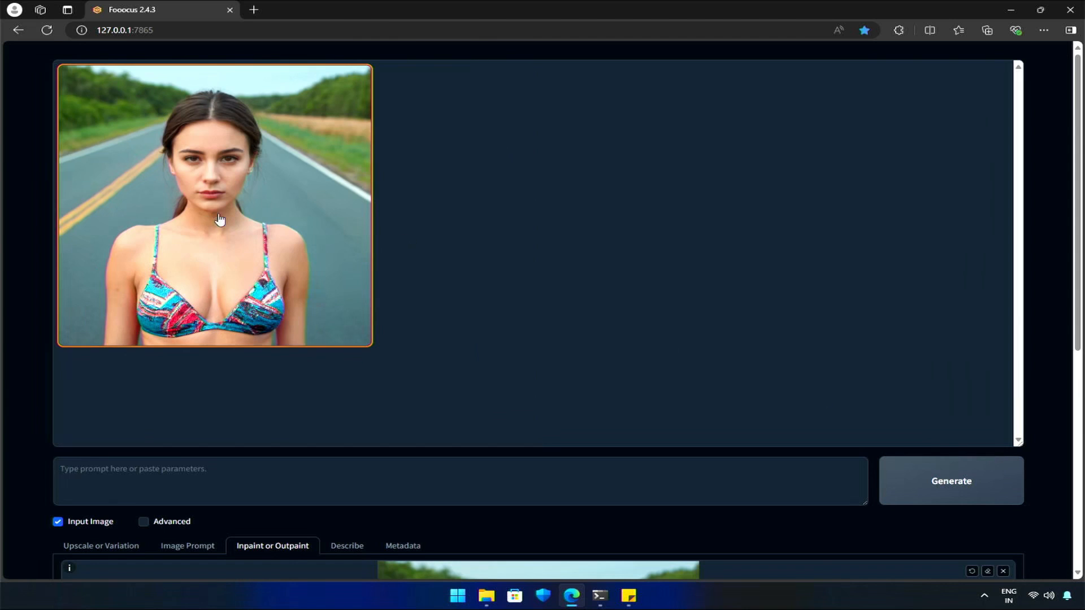
{"action": "scroll", "scroll_direction": "down", "scroll_amount": 3}
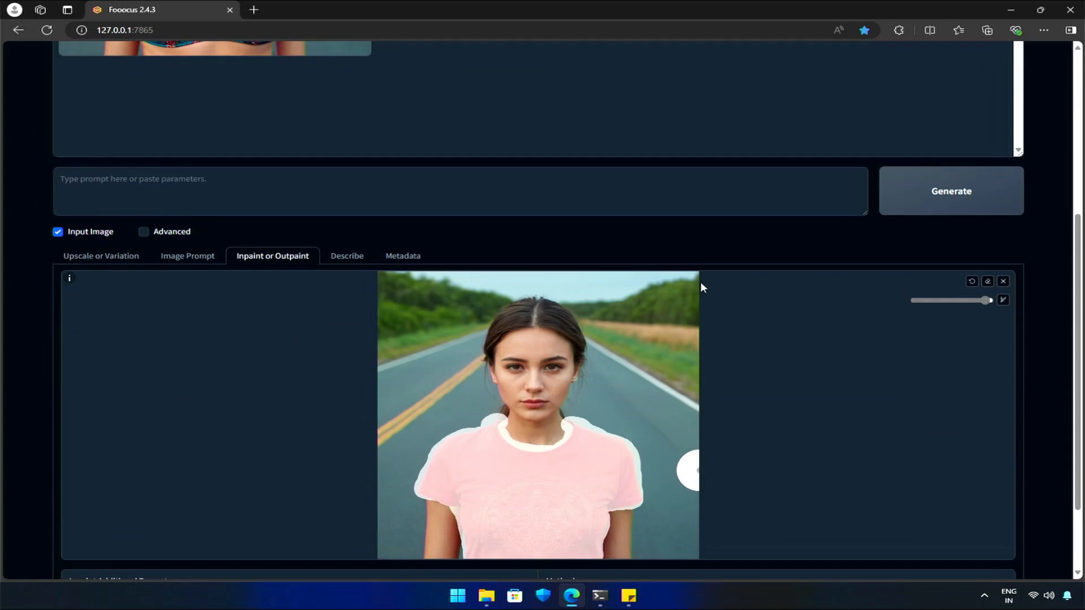
Step: Set the inpaint prompt to 'sunglasses', generate, and preview the round tinted sunglasses result
{"action": "scroll", "scroll_direction": "down", "scroll_amount": 3}
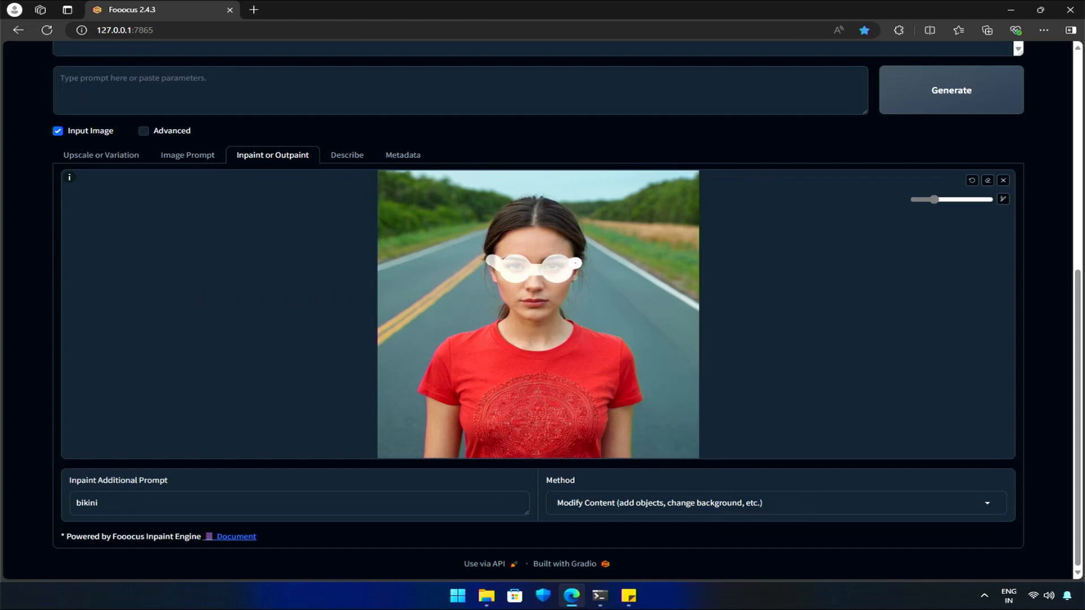
{"action": "double_click", "coordinate": [86, 503]}
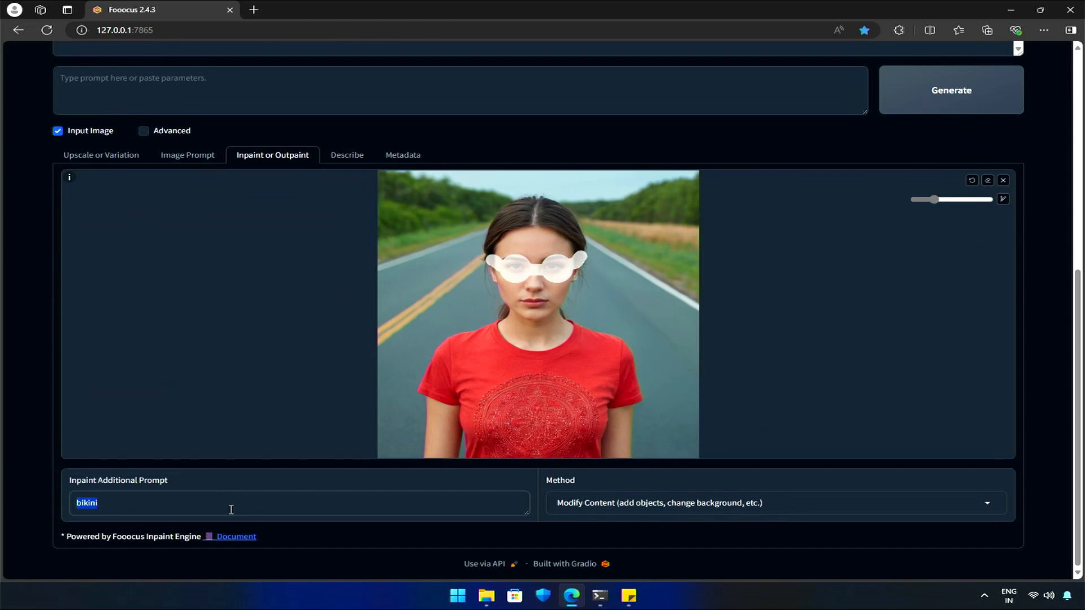
{"action": "type", "text": "sunglasses"}
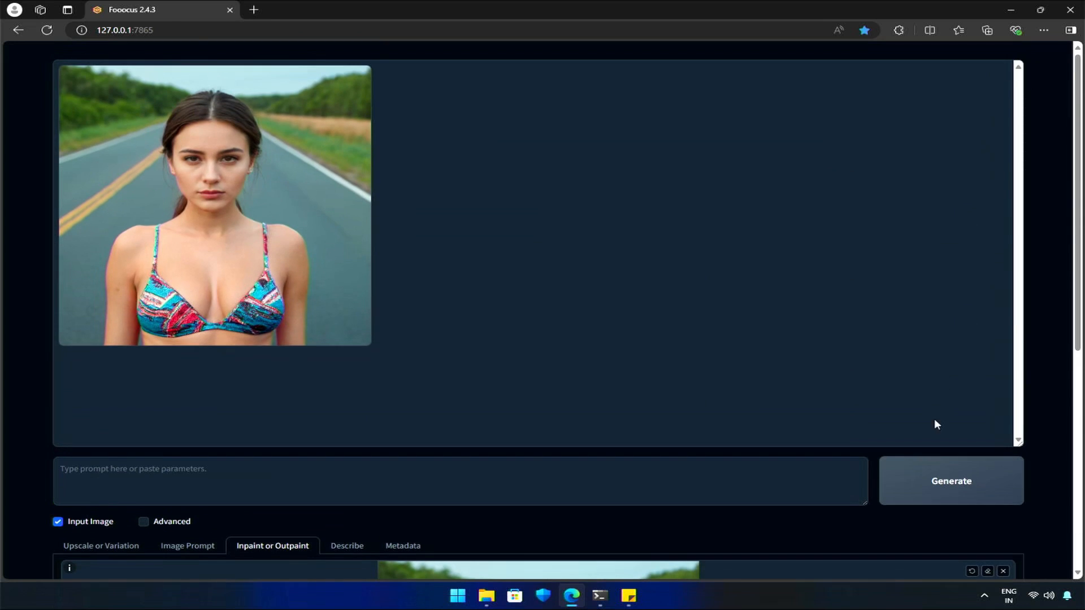
{"action": "left_click", "coordinate": [950, 481]}
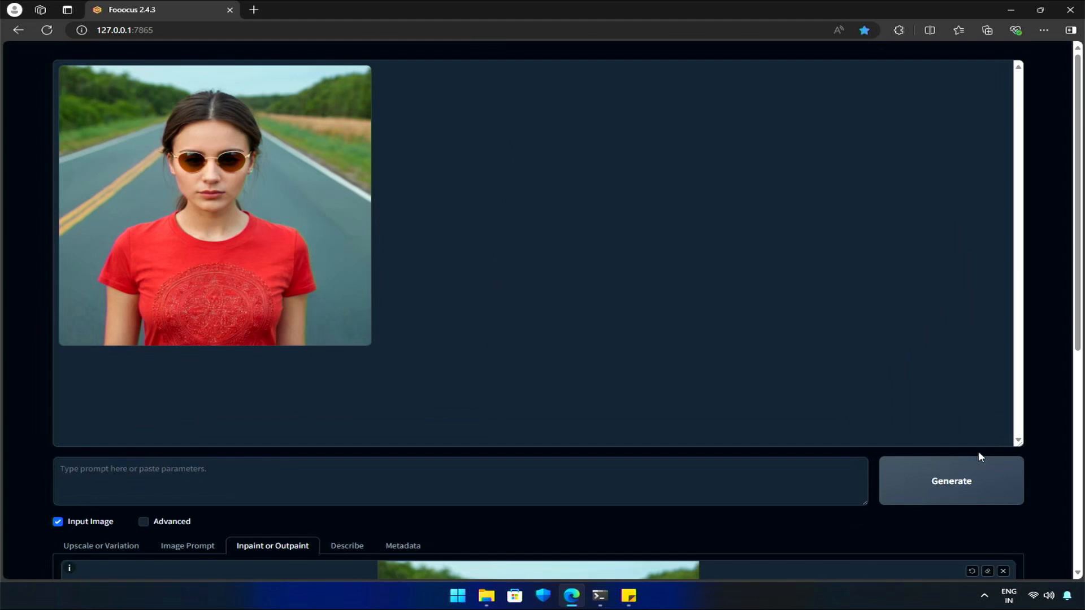
{"action": "mouse_move", "coordinate": [374, 287]}
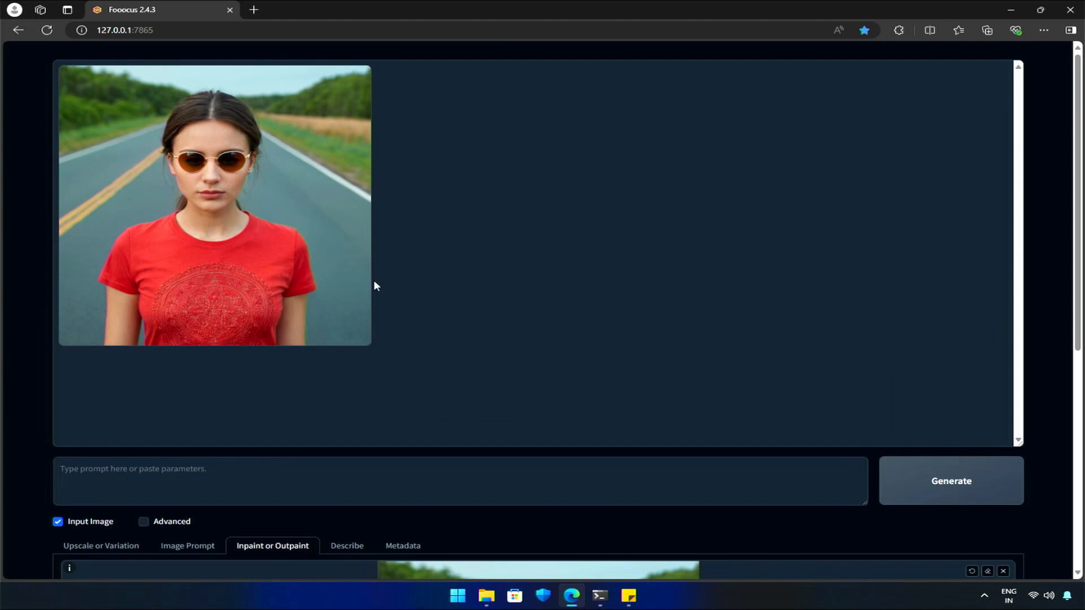
{"action": "left_click", "coordinate": [214, 205]}
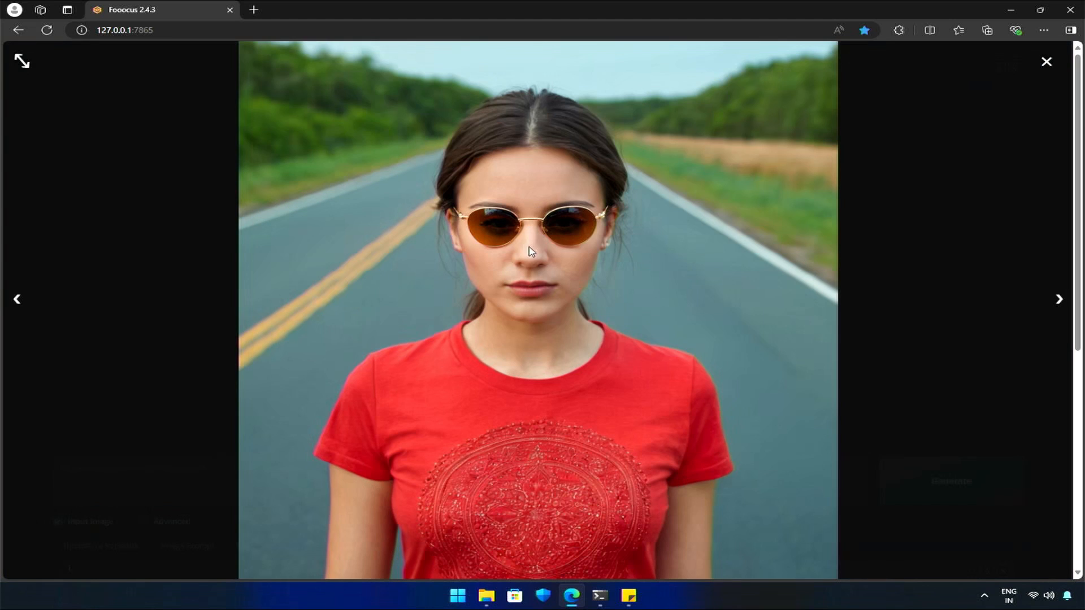
{"action": "mouse_move", "coordinate": [526, 250]}
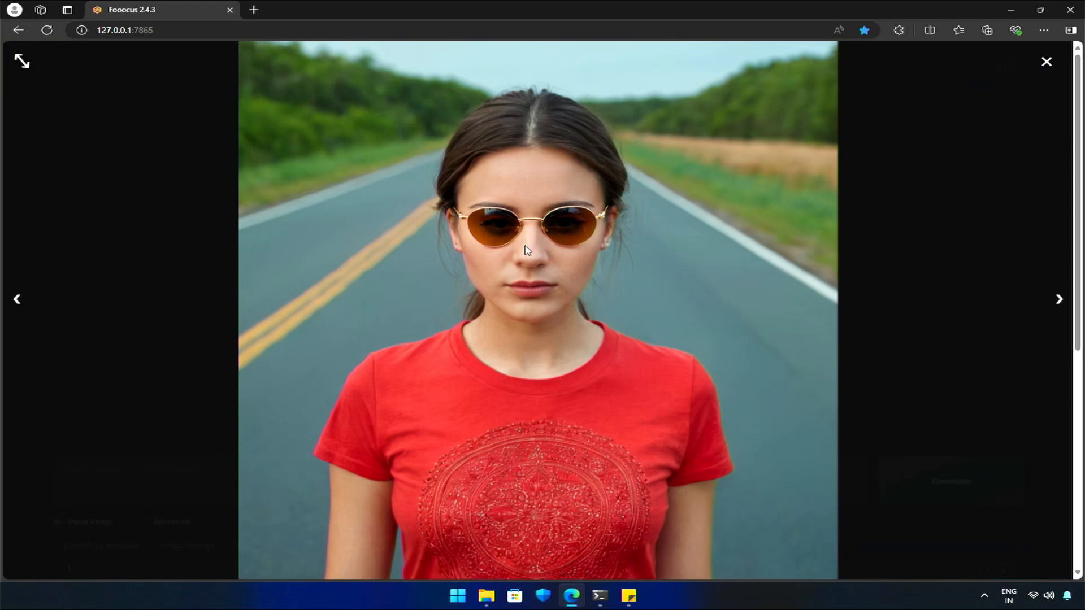
{"action": "left_click", "coordinate": [1046, 61]}
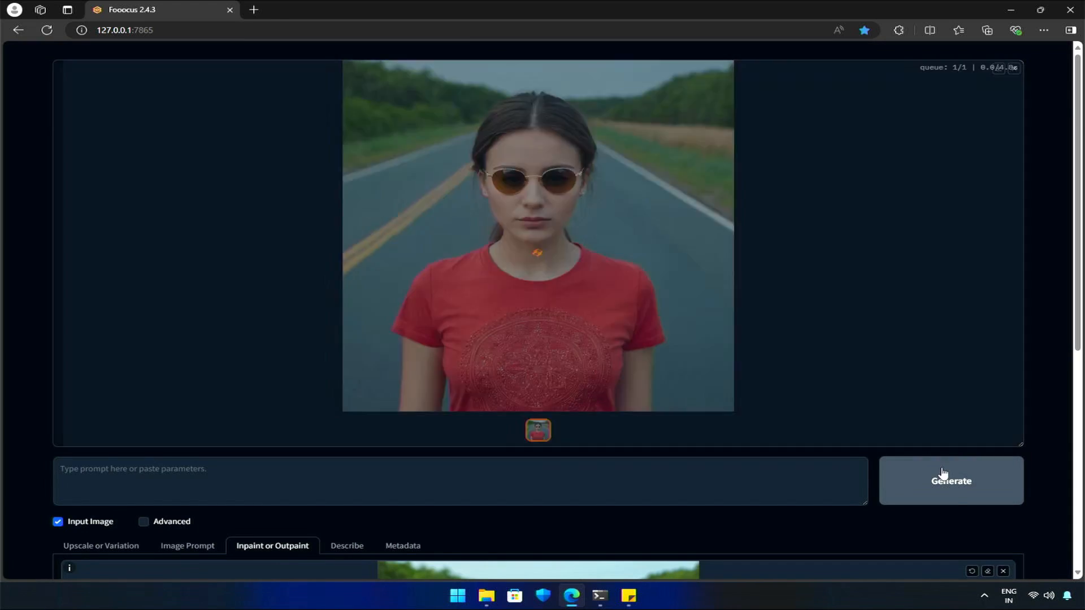
Step: Generate another sunglasses variation, then inpaint the earlobes with prompt 'earings'
{"action": "left_click", "coordinate": [950, 481]}
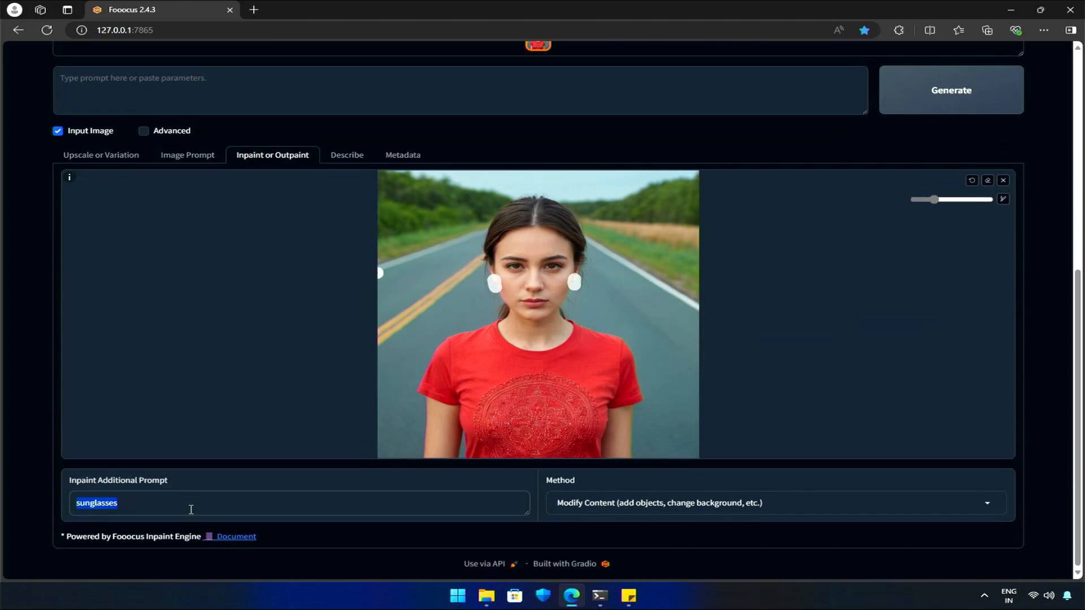
{"action": "type", "text": "earings"}
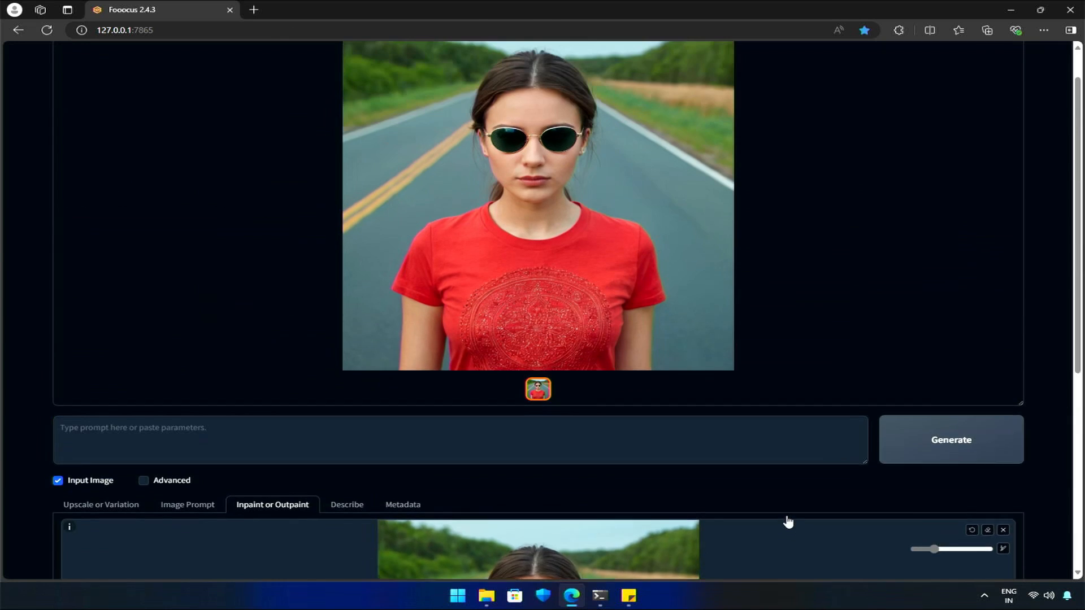
{"action": "left_click", "coordinate": [950, 439]}
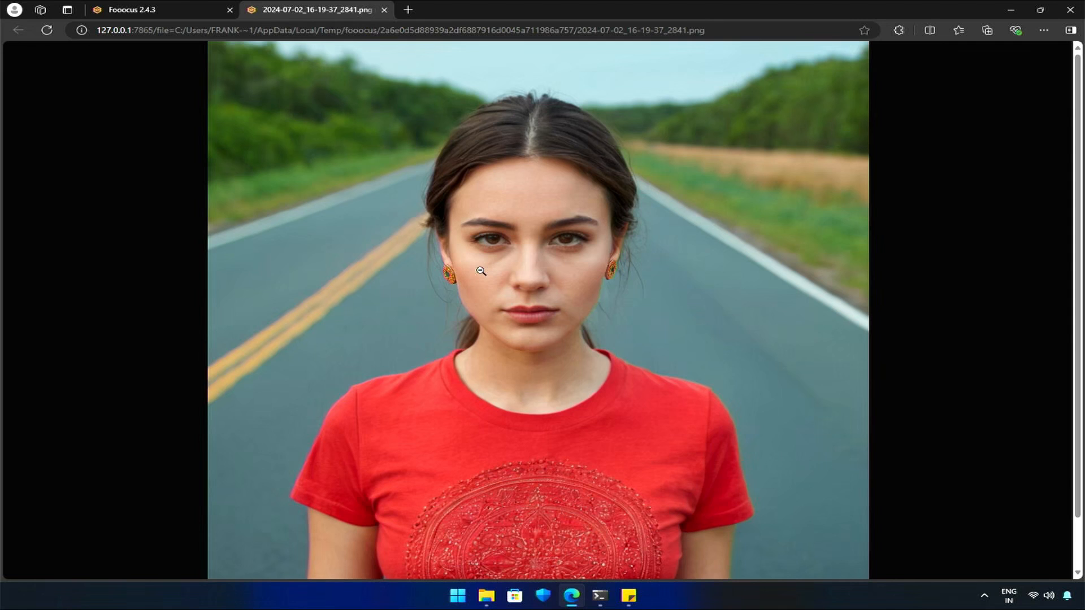
Step: Load the blonde woman's photo as an image prompt
{"action": "left_click", "coordinate": [131, 9]}
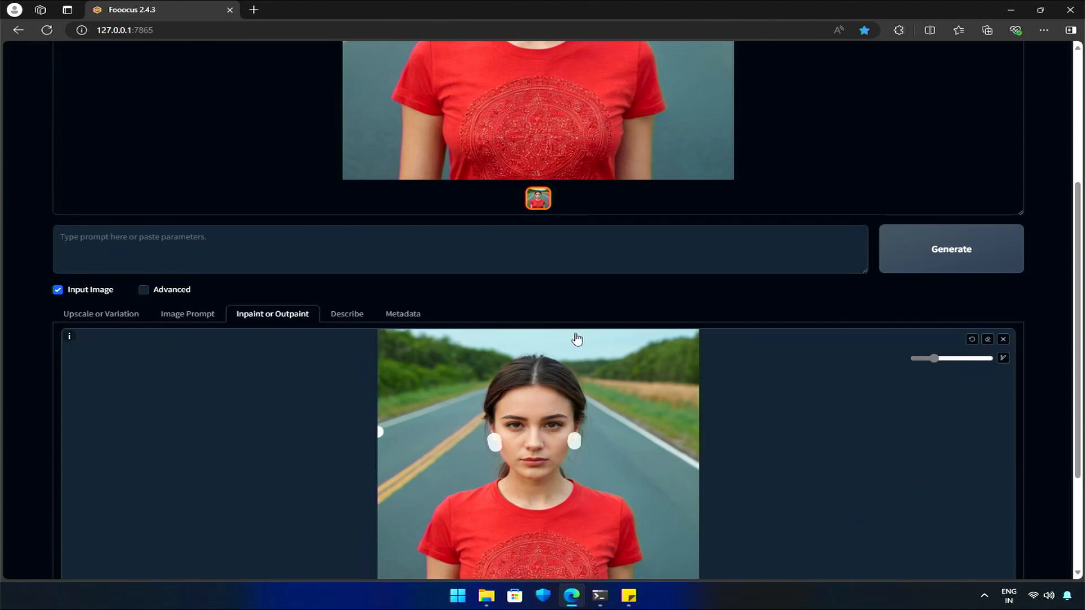
{"action": "scroll", "scroll_direction": "down", "scroll_amount": 3}
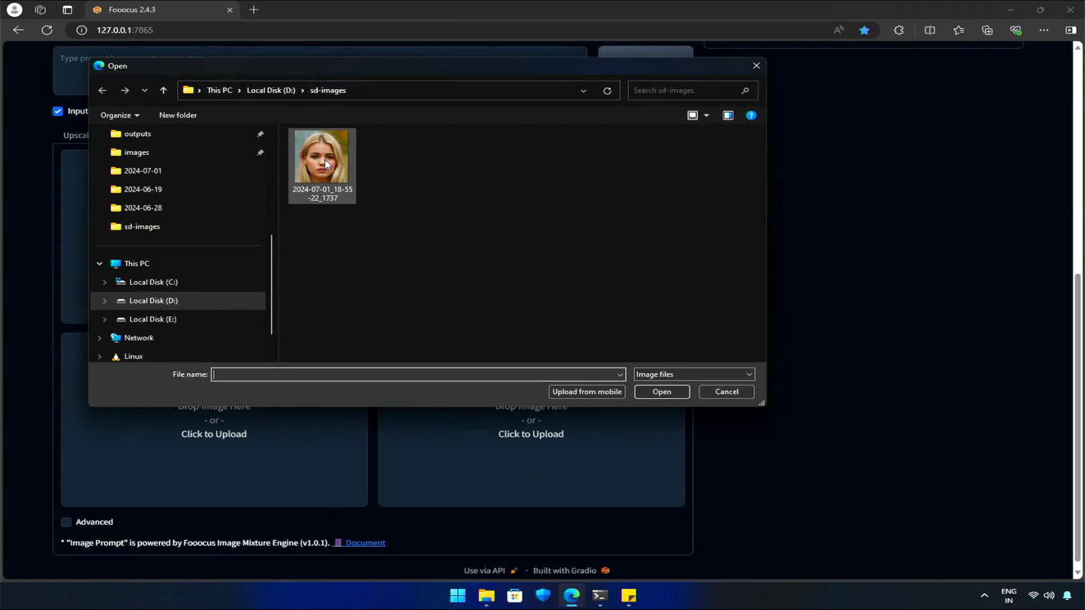
{"action": "double_click", "coordinate": [321, 155]}
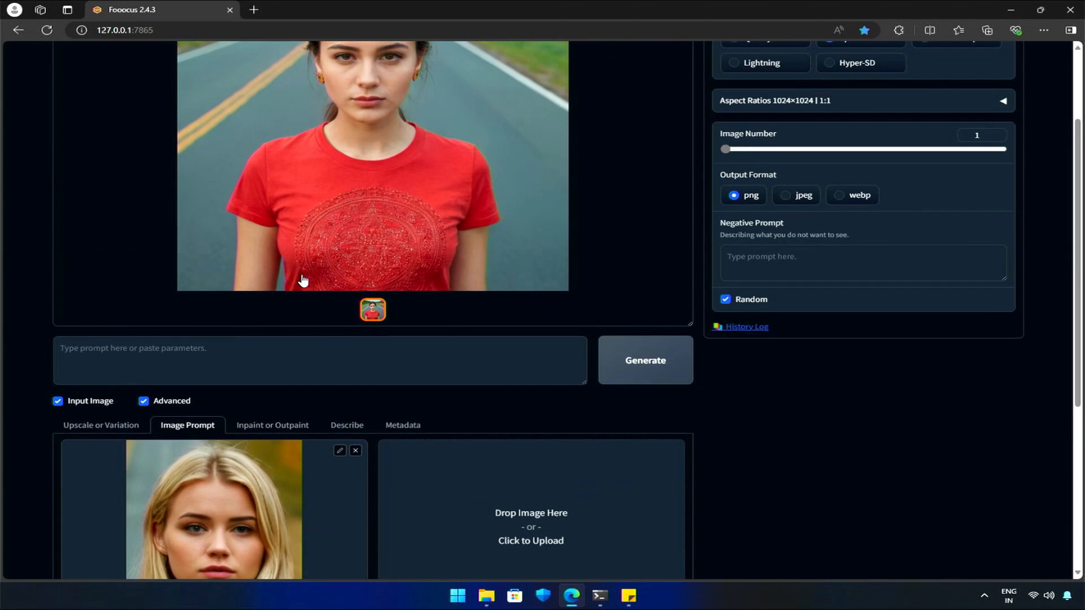
Step: Enable Developer Debug Mode and Mixing Image Prompt and Inpaint in Advanced settings
{"action": "left_click", "coordinate": [867, 59]}
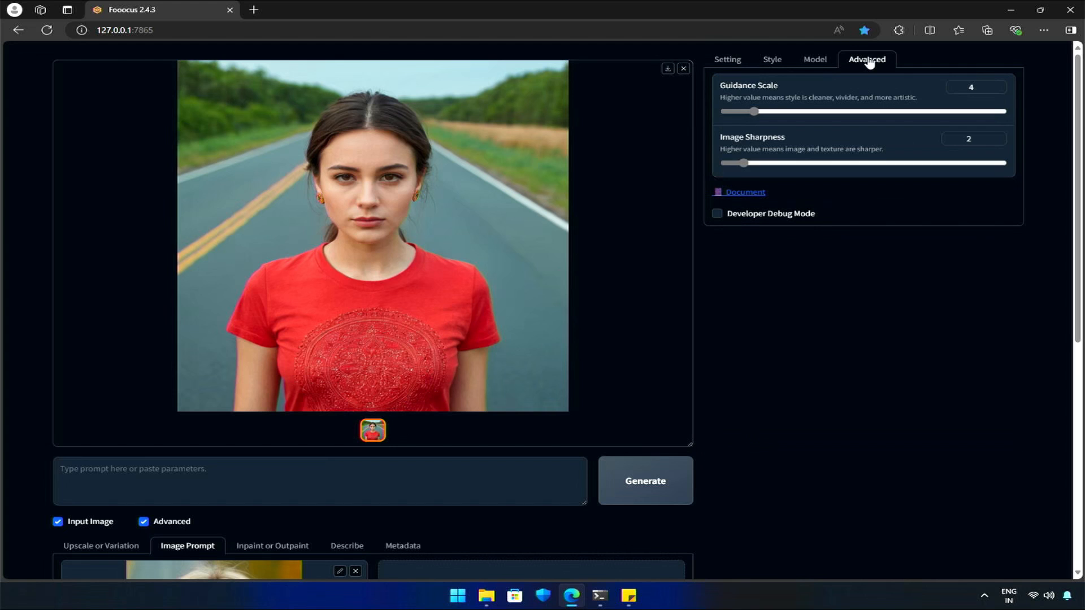
{"action": "left_click", "coordinate": [717, 213]}
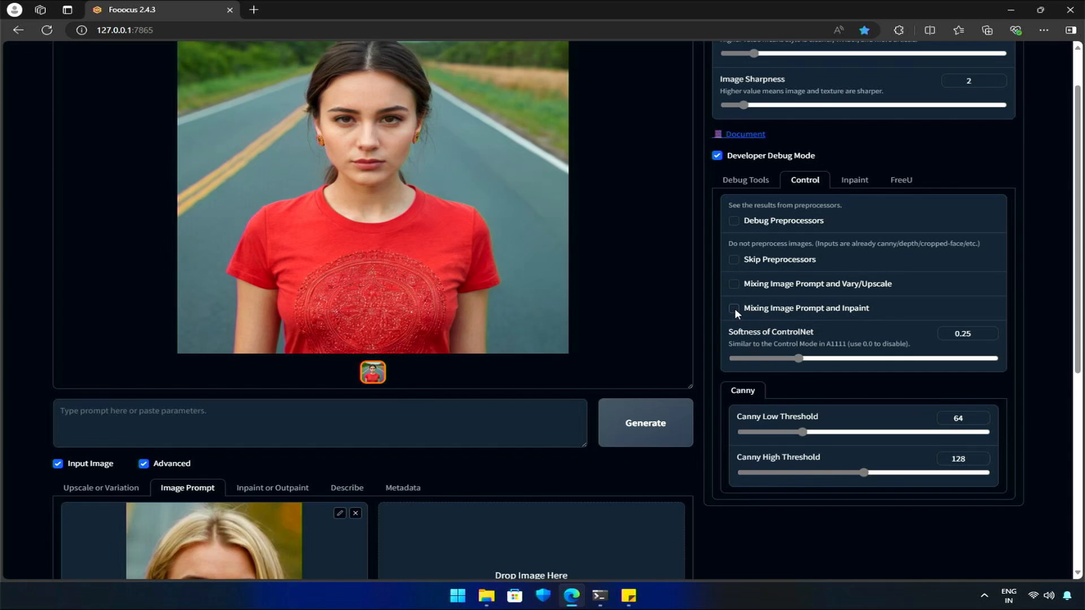
{"action": "left_click", "coordinate": [734, 308]}
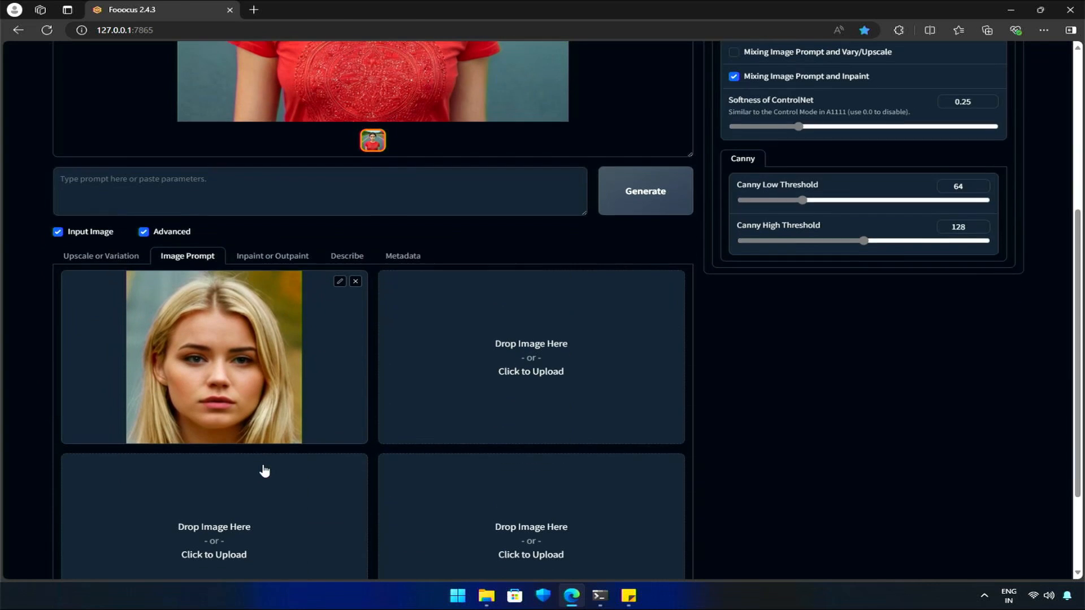
{"action": "scroll", "scroll_direction": "down", "scroll_amount": 3}
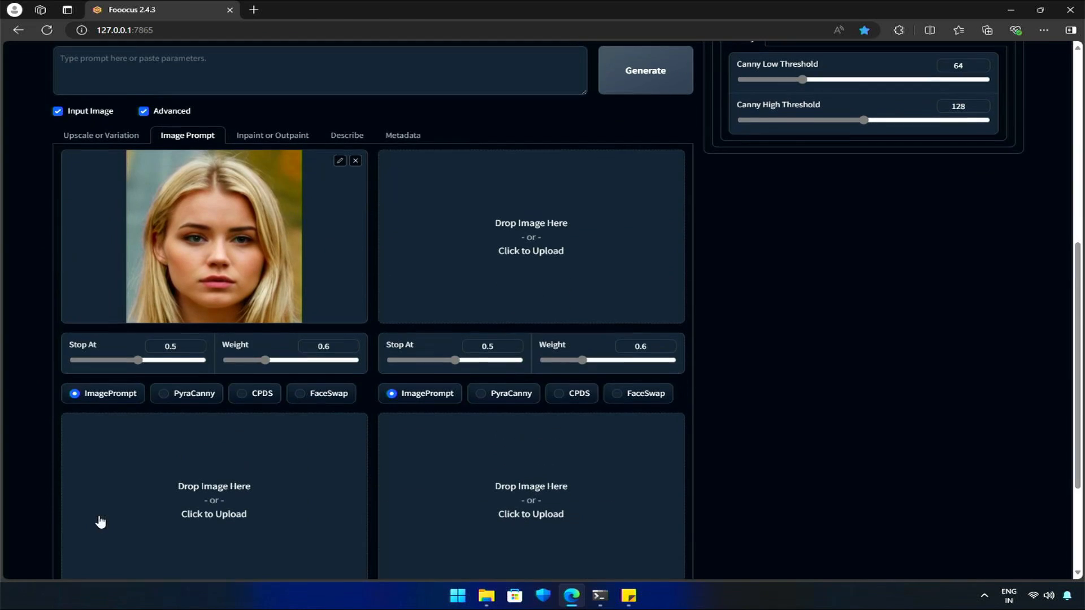
{"action": "scroll", "scroll_direction": "down", "scroll_amount": 3}
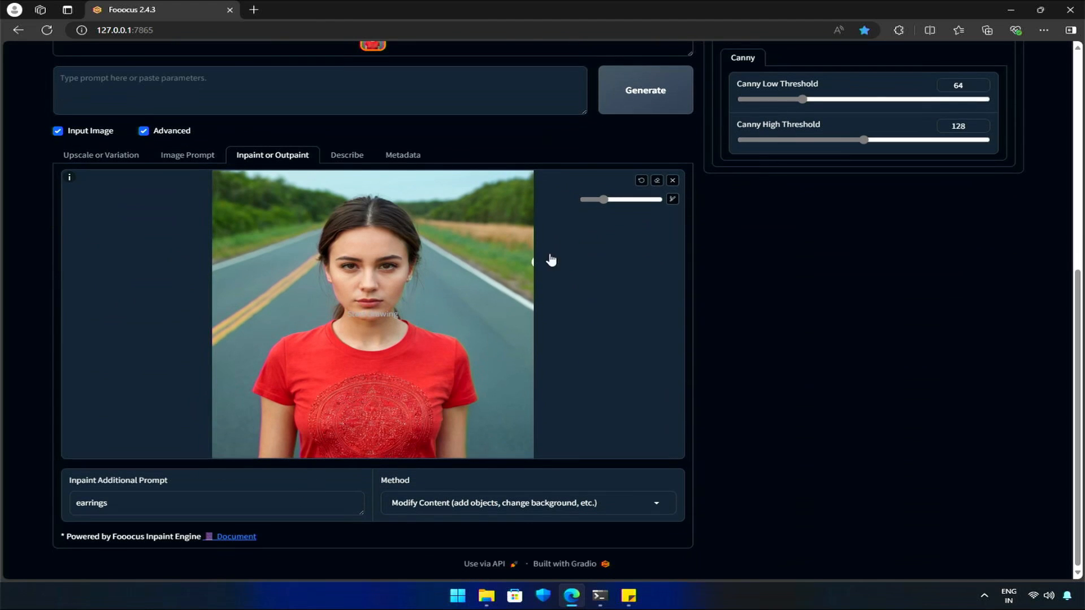
Step: Mask the woman's face and hair and generate the blonde face swap
{"action": "left_click_drag", "start_coordinate": [604, 200], "coordinate": [628, 200]}
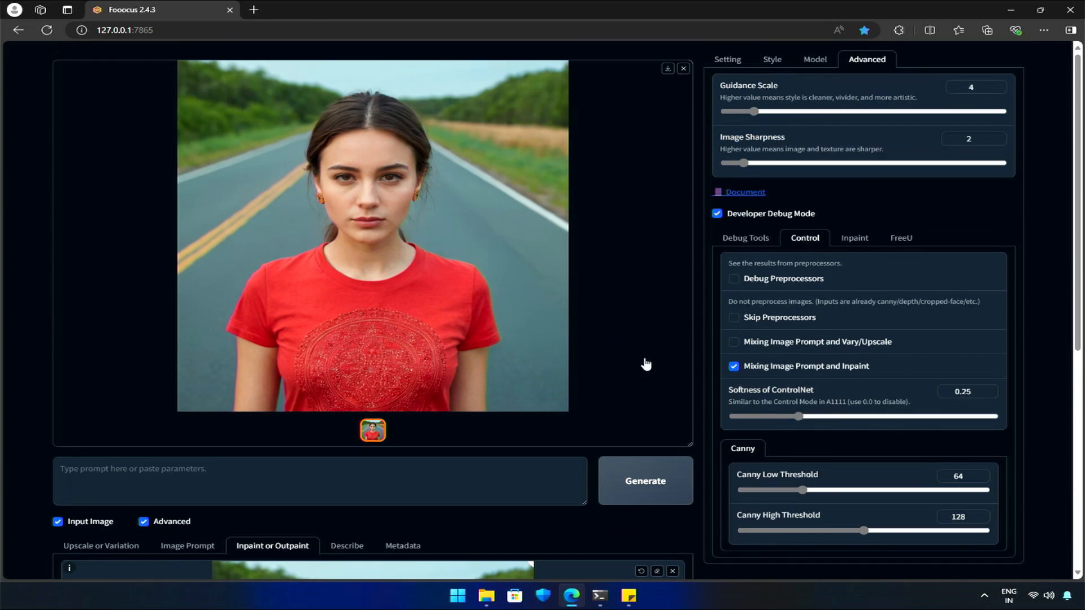
{"action": "left_click", "coordinate": [644, 480]}
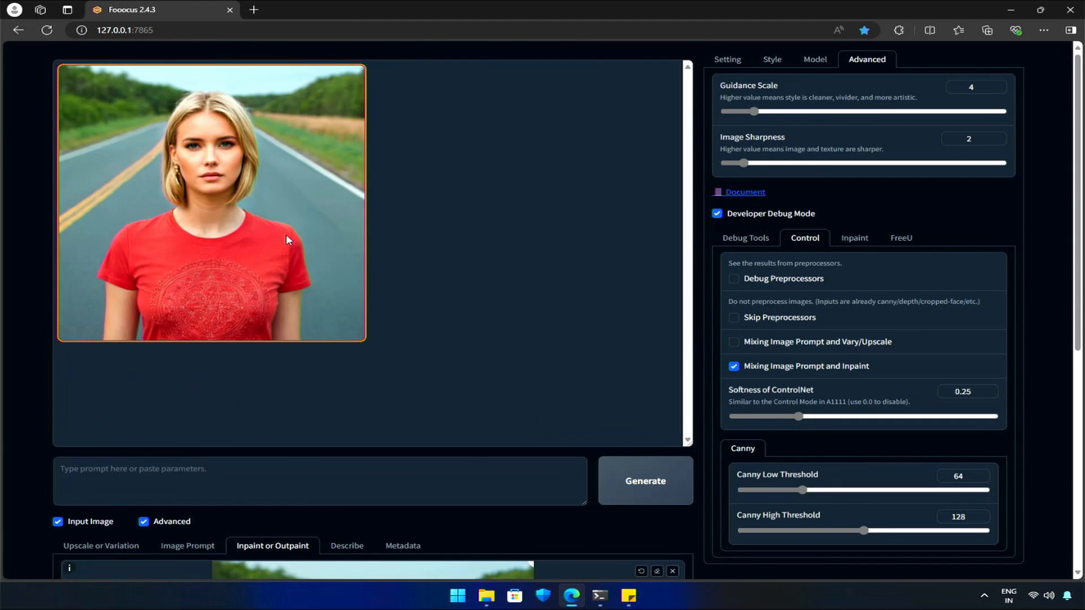
{"action": "scroll", "scroll_direction": "down", "scroll_amount": 3}
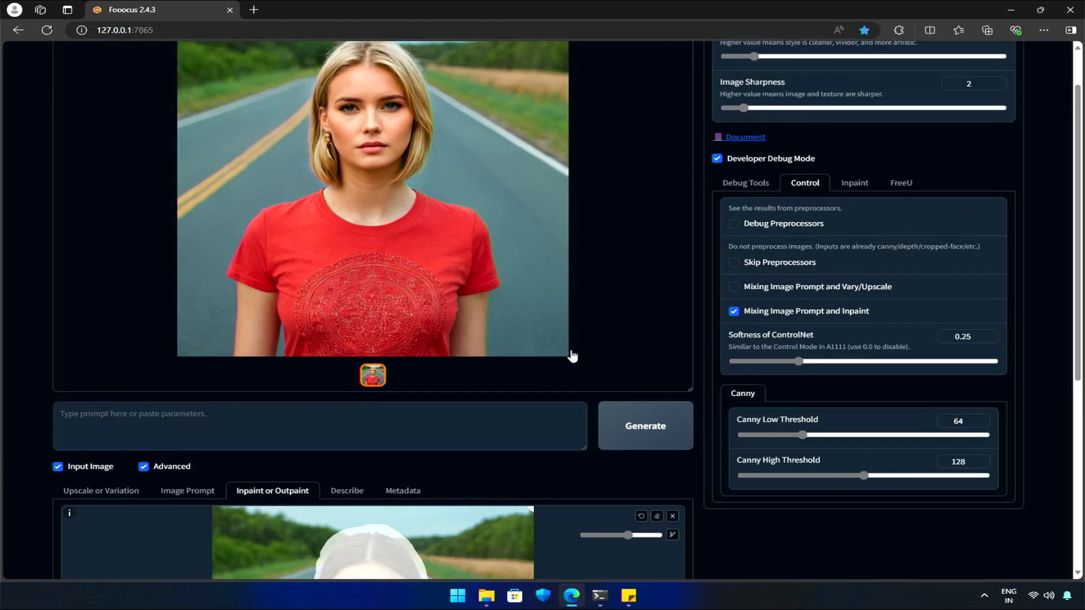
Step: Mask the blonde woman's eyes and set the inpaint prompt to 'sunglasses'
{"action": "scroll", "scroll_direction": "down", "scroll_amount": 3}
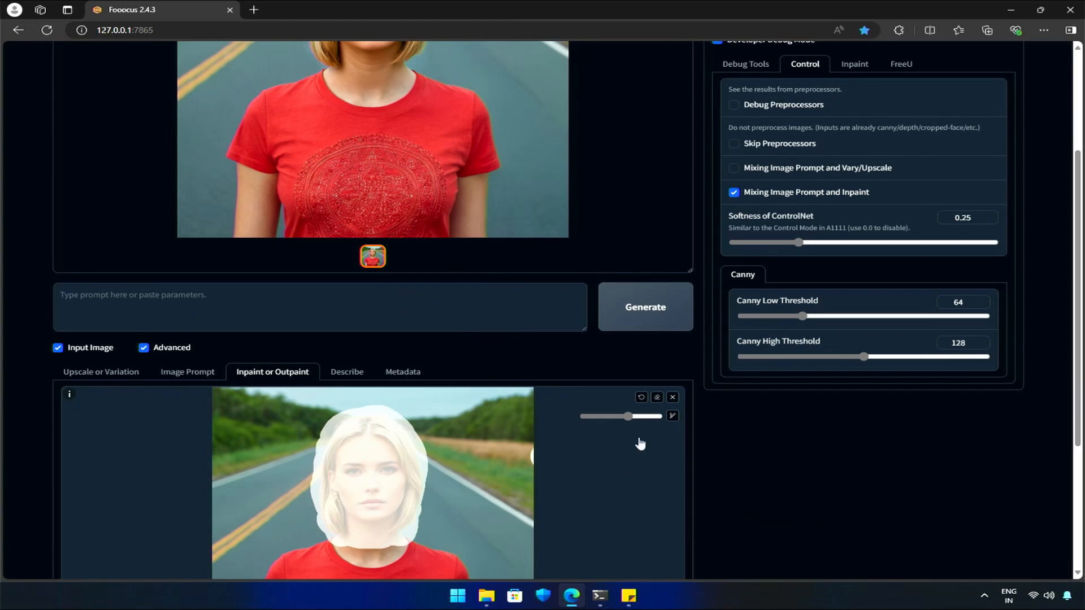
{"action": "scroll", "scroll_direction": "down", "scroll_amount": 3}
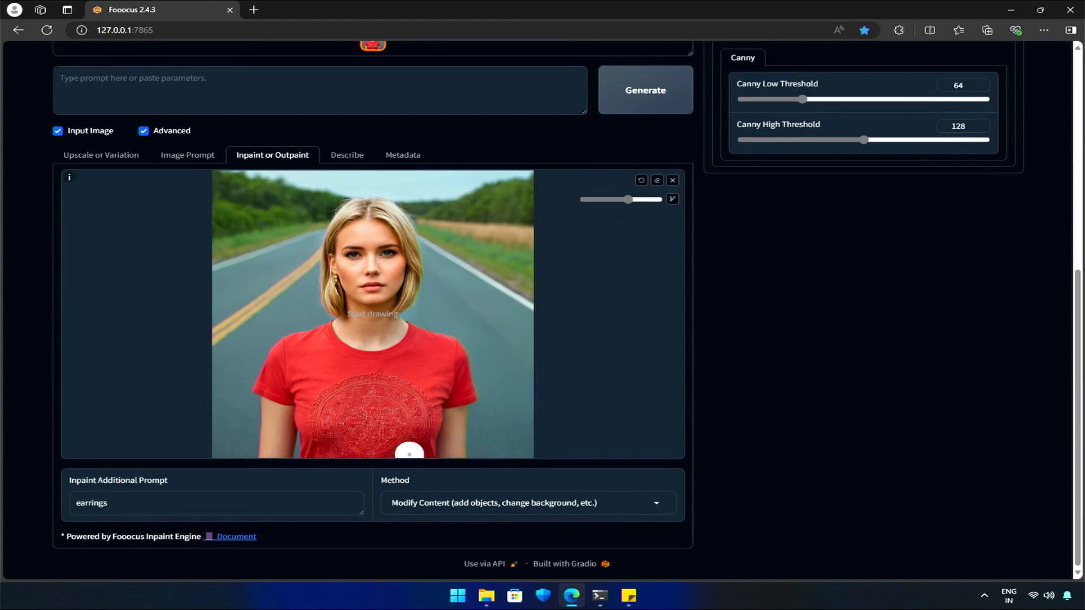
{"action": "left_click_drag", "start_coordinate": [336, 259], "coordinate": [408, 259]}
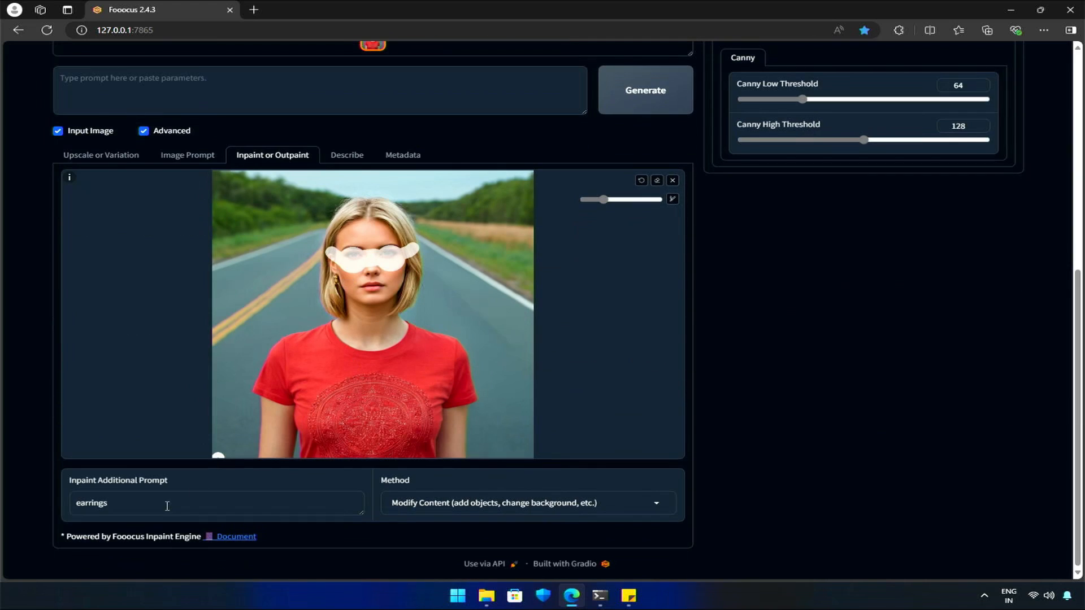
{"action": "type", "text": "sunglasses"}
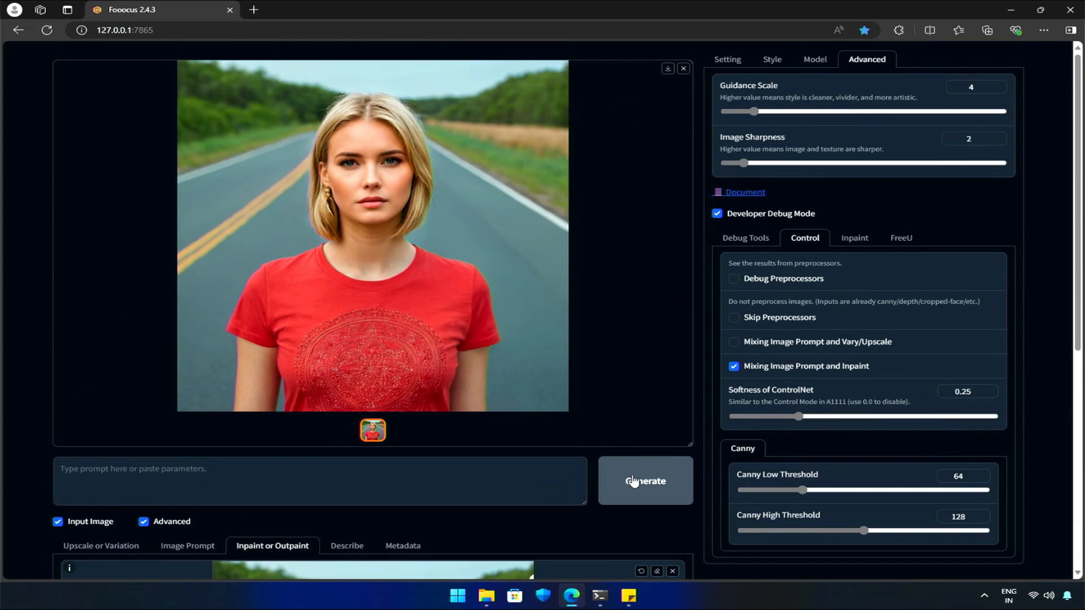
{"action": "left_click", "coordinate": [644, 481]}
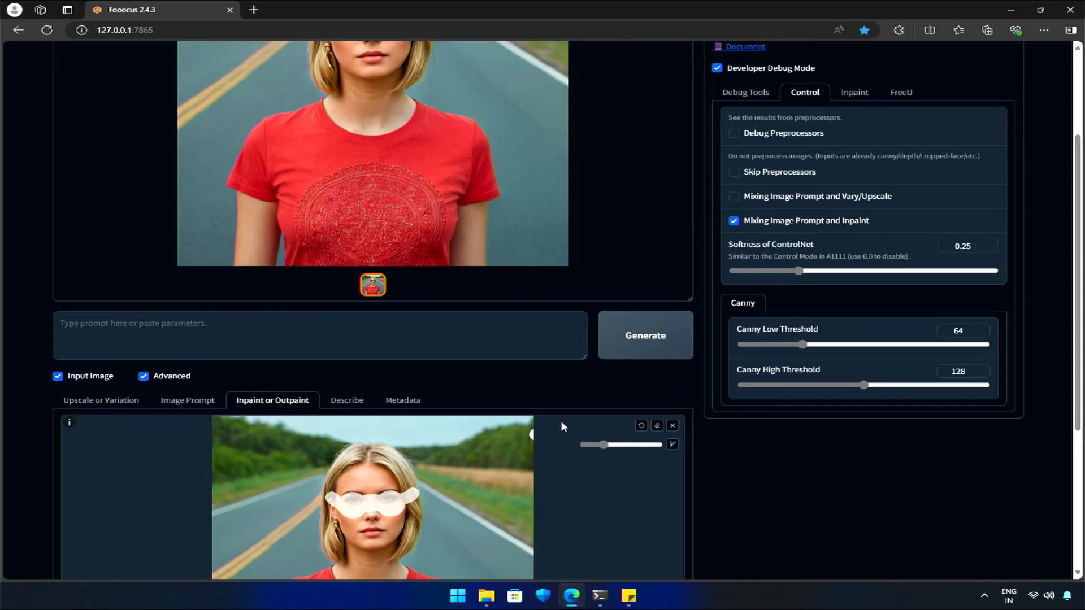
Step: Extend the mask over face and hair, add 'hair bun' to the prompt, and generate
{"action": "scroll", "scroll_direction": "down", "scroll_amount": 3}
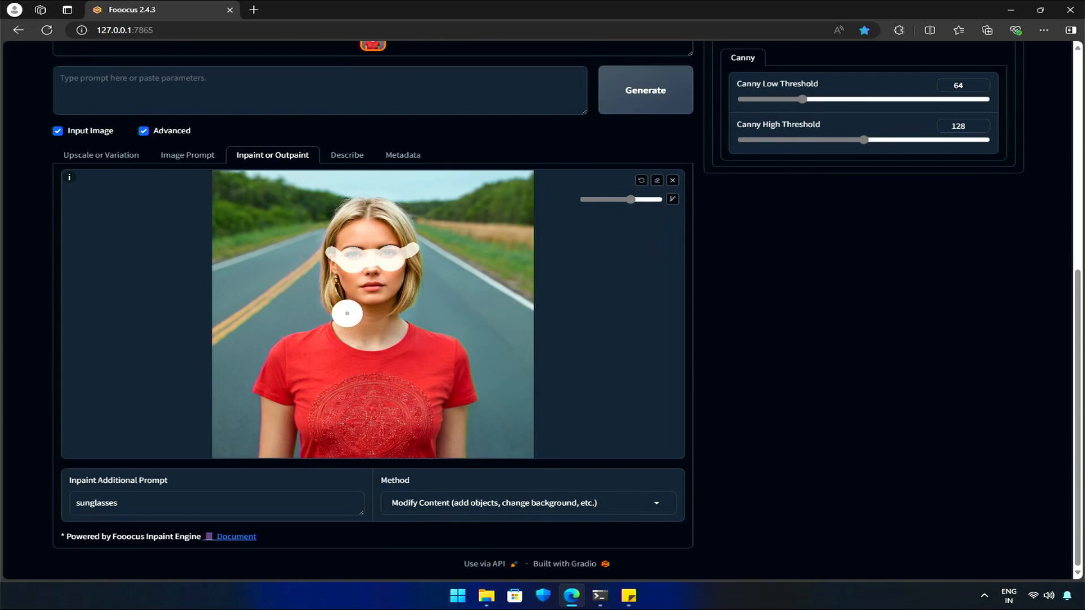
{"action": "left_click_drag", "start_coordinate": [346, 314], "coordinate": [375, 359]}
{"action": "type", "text": ","}
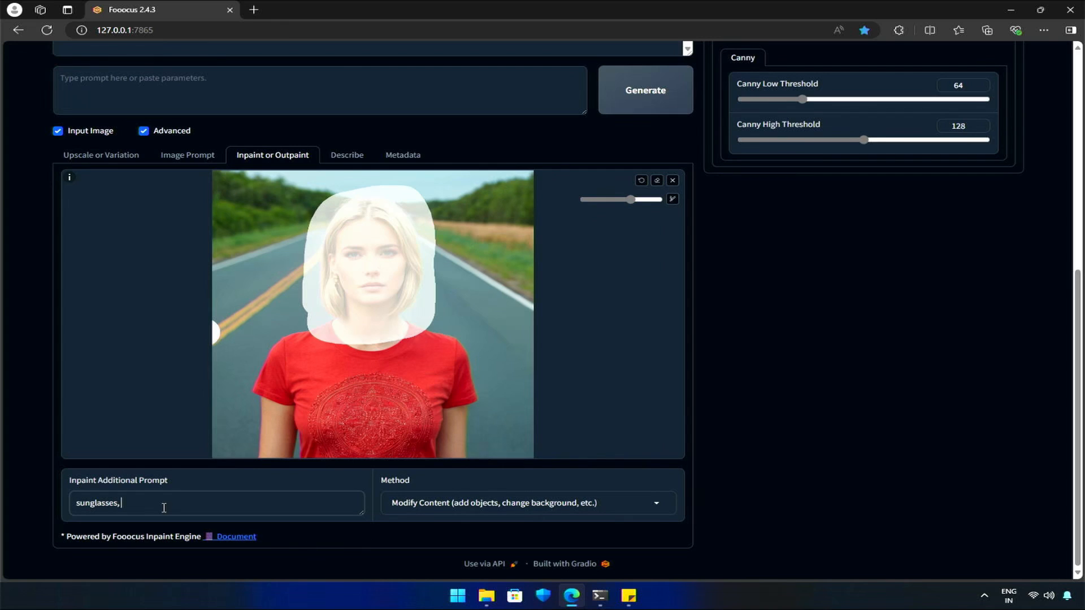
{"action": "type", "text": "hair bun"}
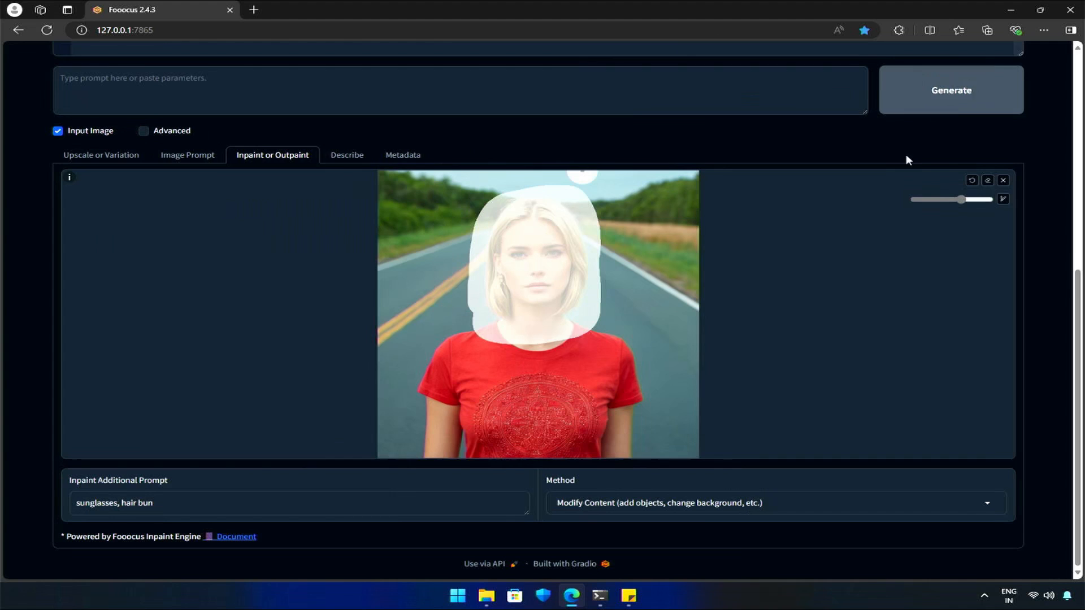
{"action": "left_click", "coordinate": [950, 90]}
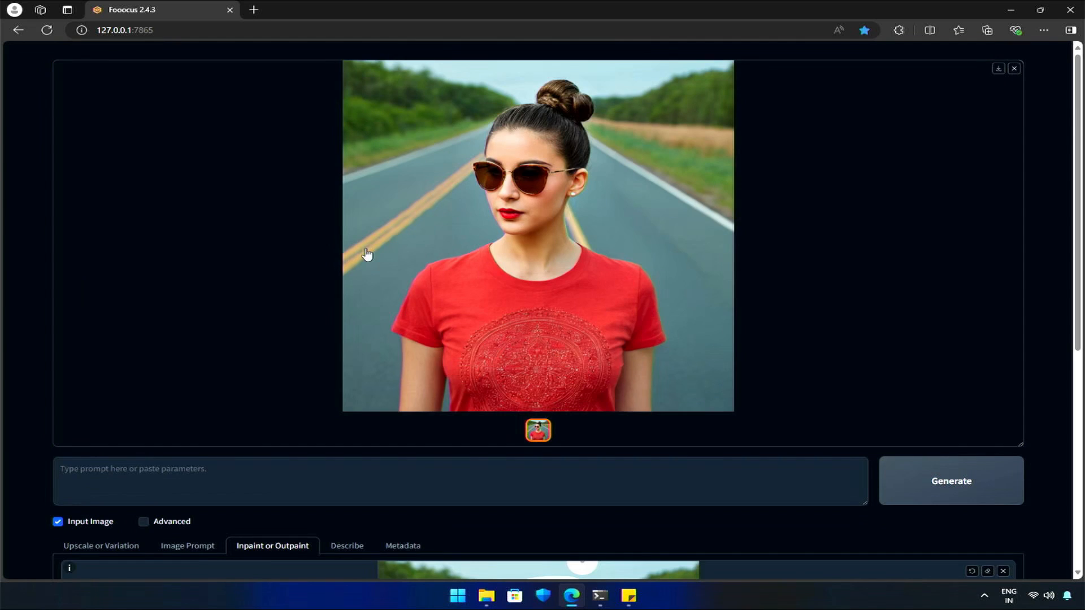
{"action": "left_click", "coordinate": [538, 236]}
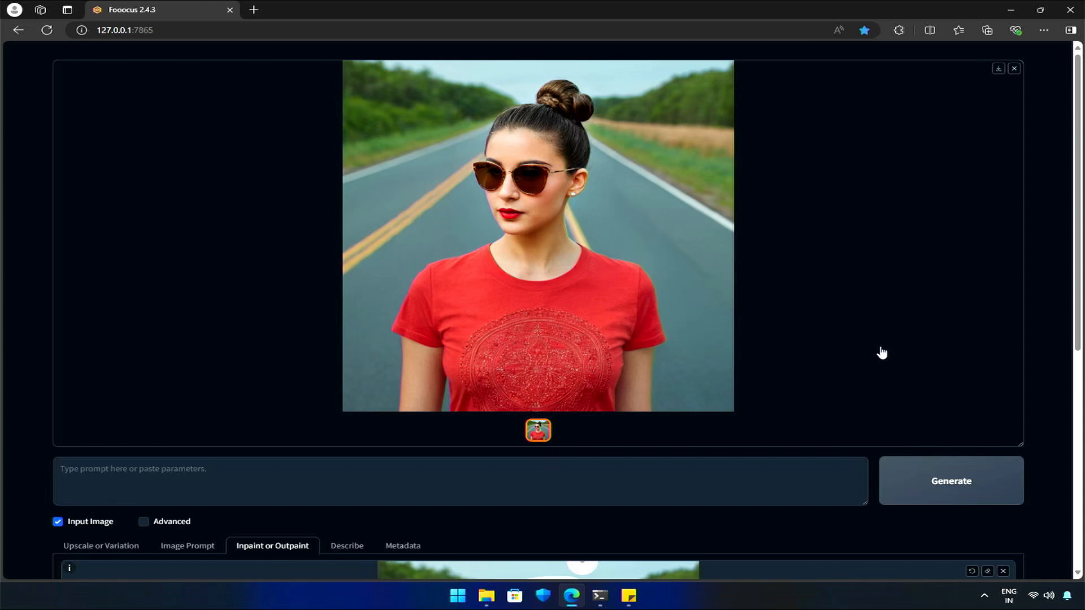
Step: Clear the old face mask and brush a new mask over the woman's hair through shirt
{"action": "scroll", "scroll_direction": "down", "scroll_amount": 3}
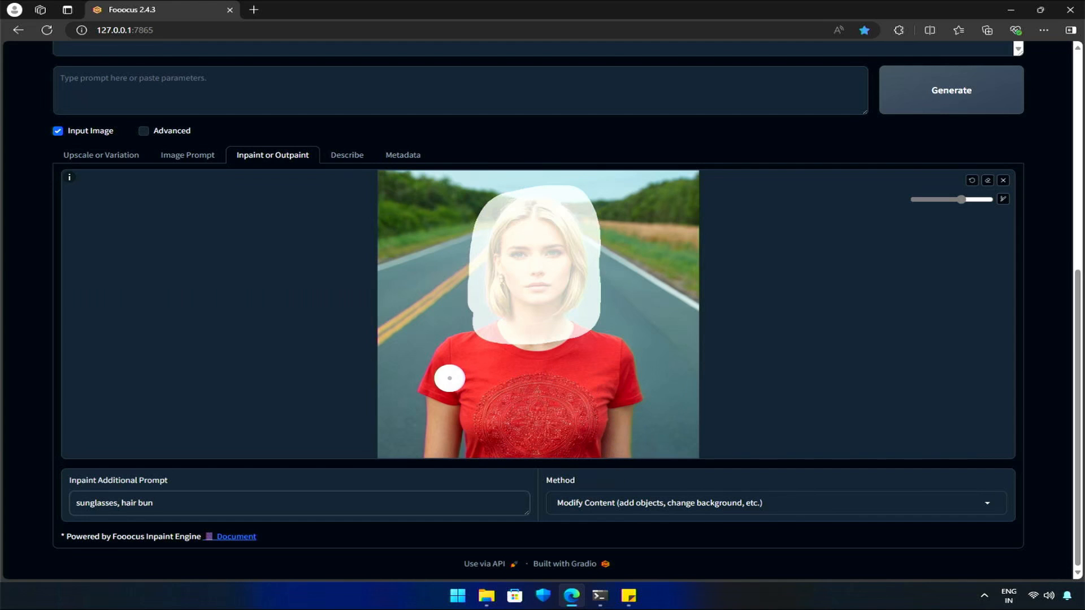
{"action": "mouse_move", "coordinate": [395, 293]}
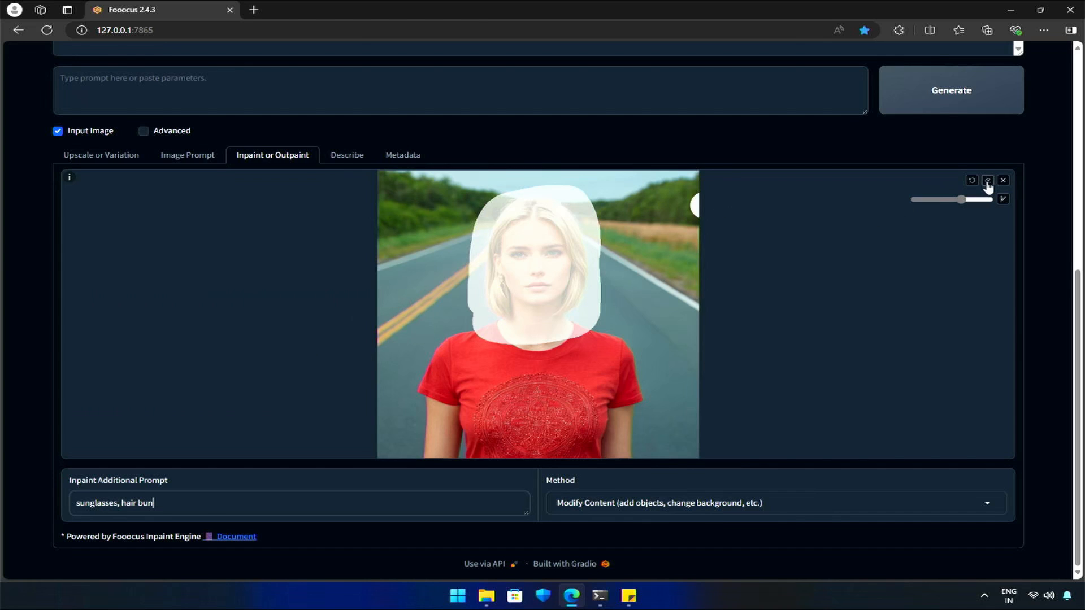
{"action": "left_click", "coordinate": [987, 181]}
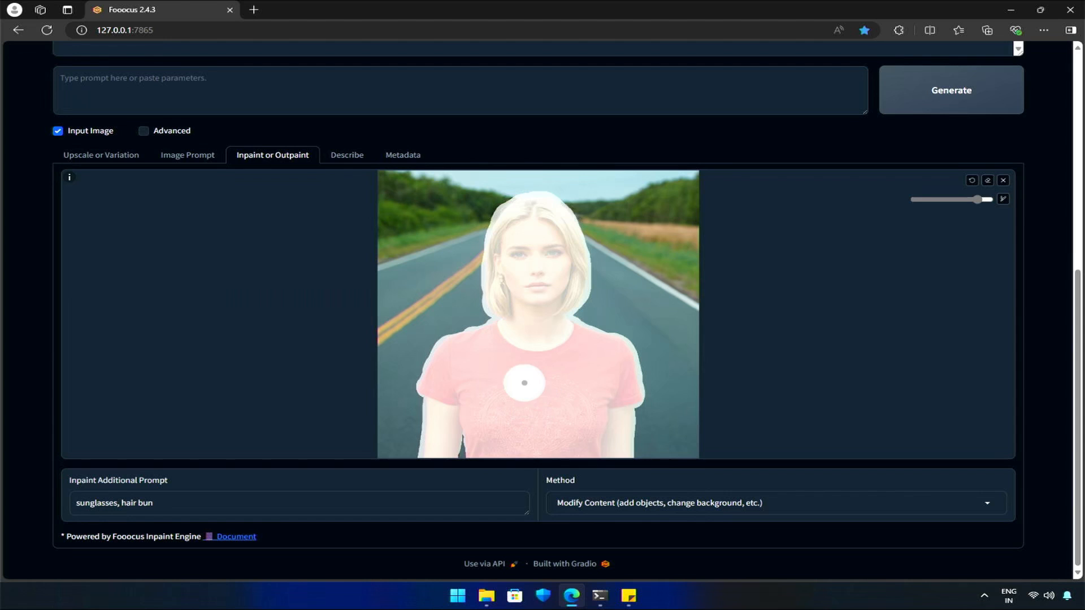
{"action": "left_click", "coordinate": [144, 130]}
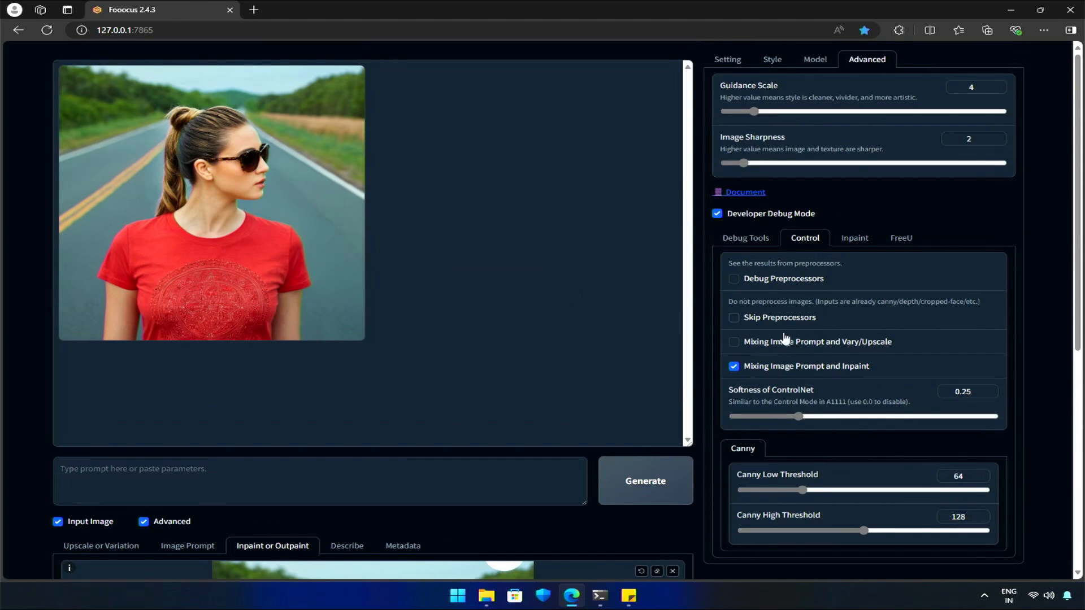
Step: Uncheck Mixing Image Prompt and Inpaint, then enable Invert Mask in Inpaint debug settings
{"action": "left_click", "coordinate": [733, 366]}
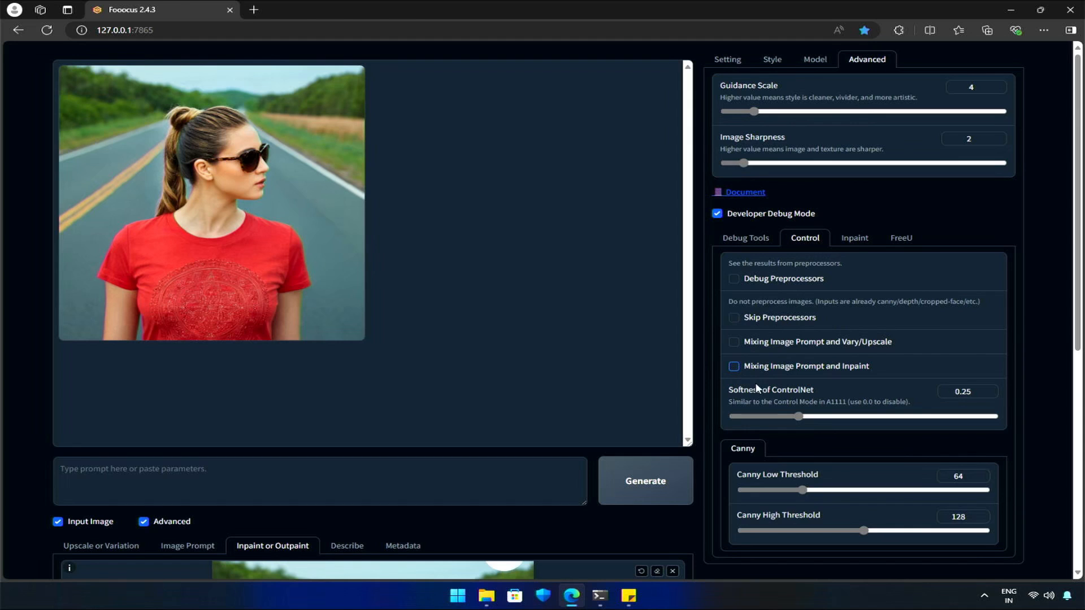
{"action": "left_click", "coordinate": [854, 237]}
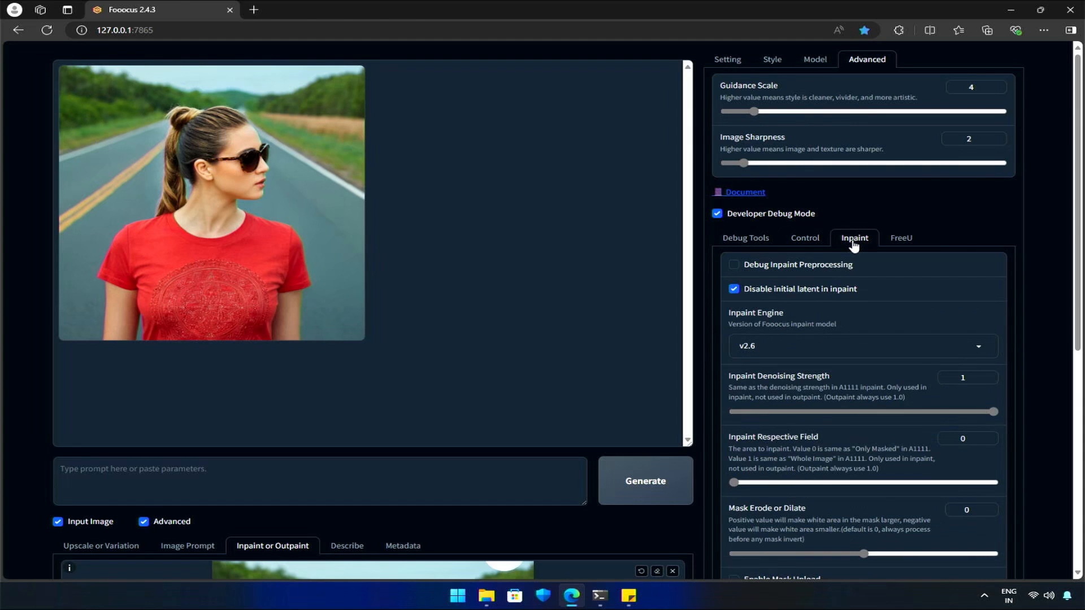
{"action": "scroll", "scroll_direction": "down", "scroll_amount": 3}
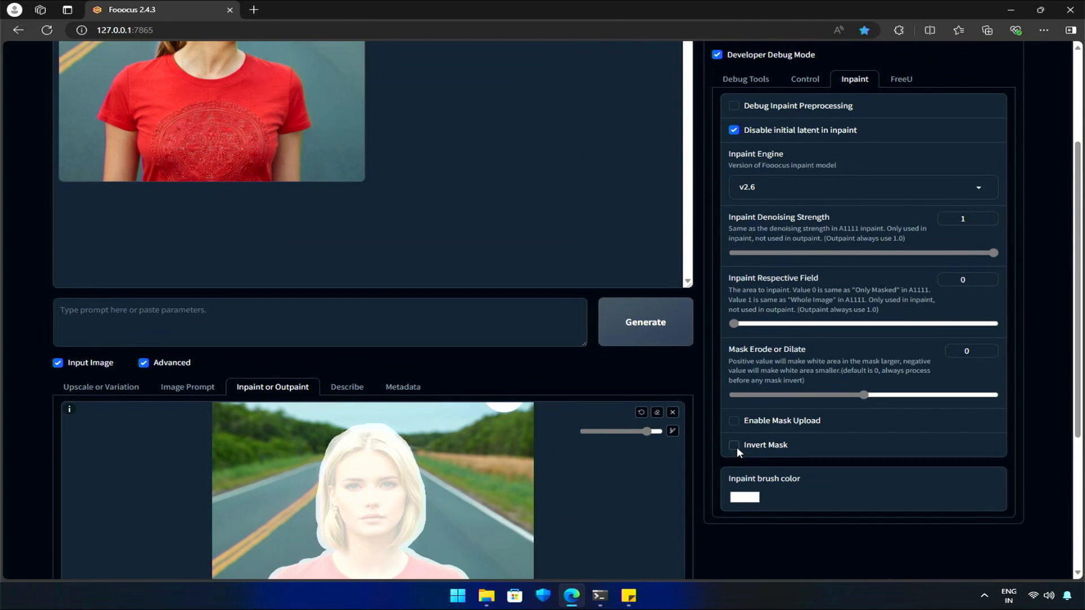
{"action": "left_click", "coordinate": [733, 445]}
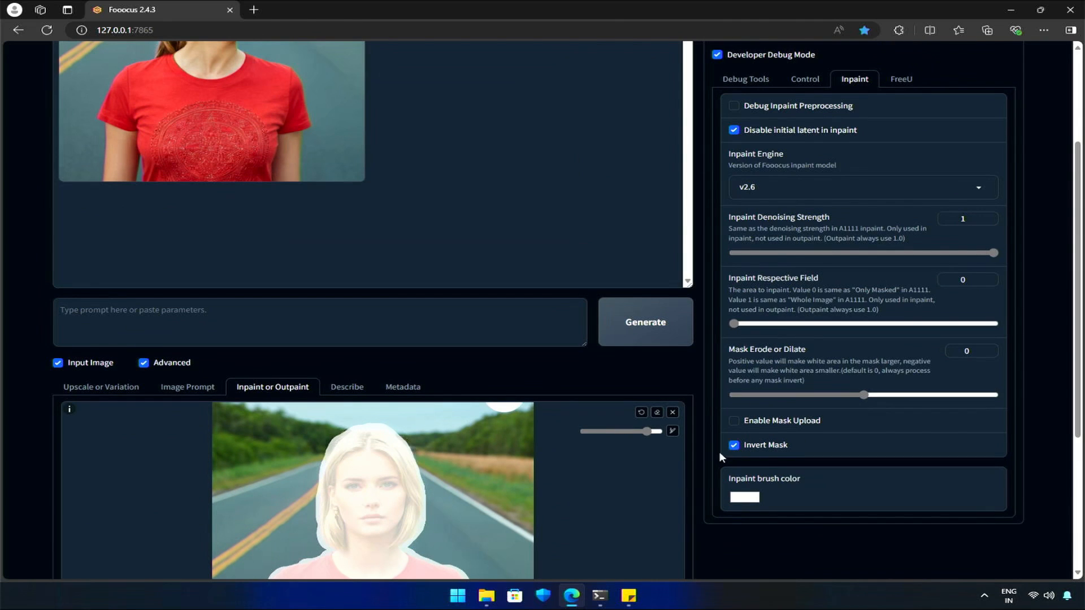
{"action": "scroll", "scroll_direction": "down", "scroll_amount": 3}
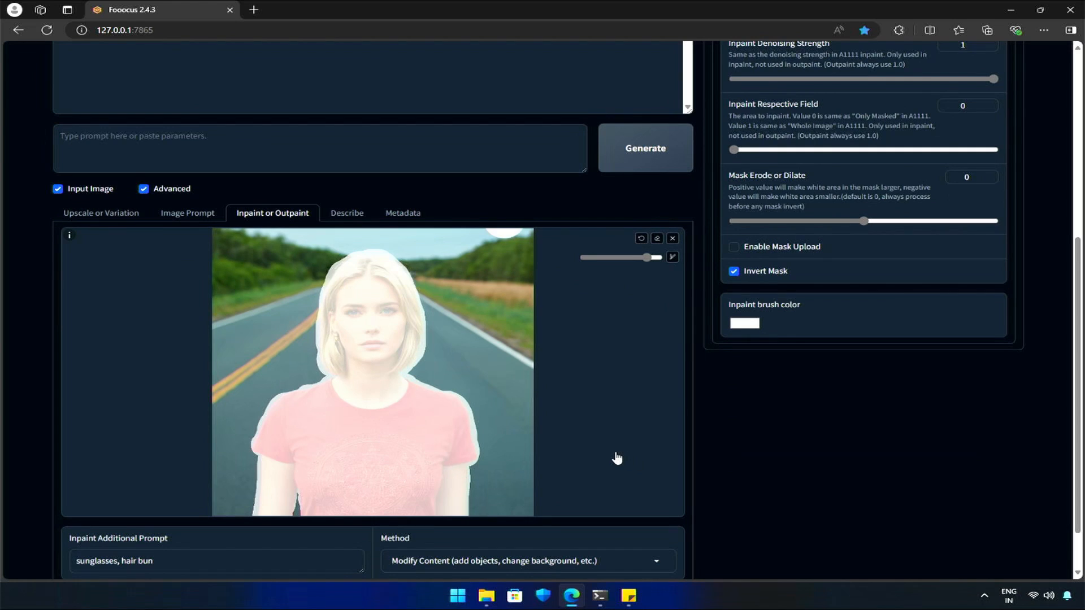
{"action": "mouse_move", "coordinate": [610, 459]}
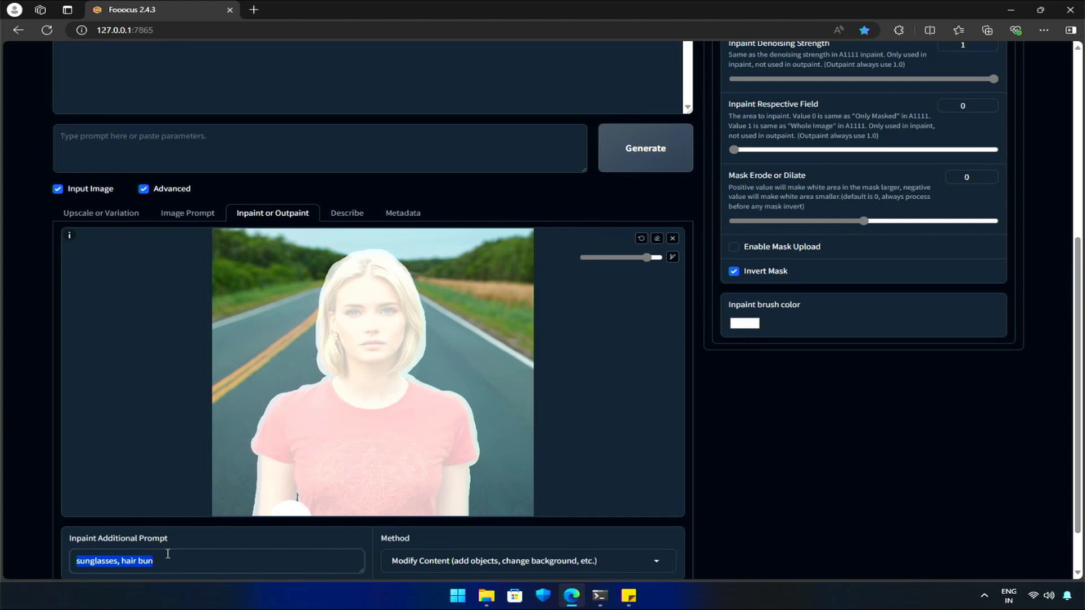
Step: Set the inpaint additional prompt to 'beach' and generate the new background
{"action": "type", "text": "beach"}
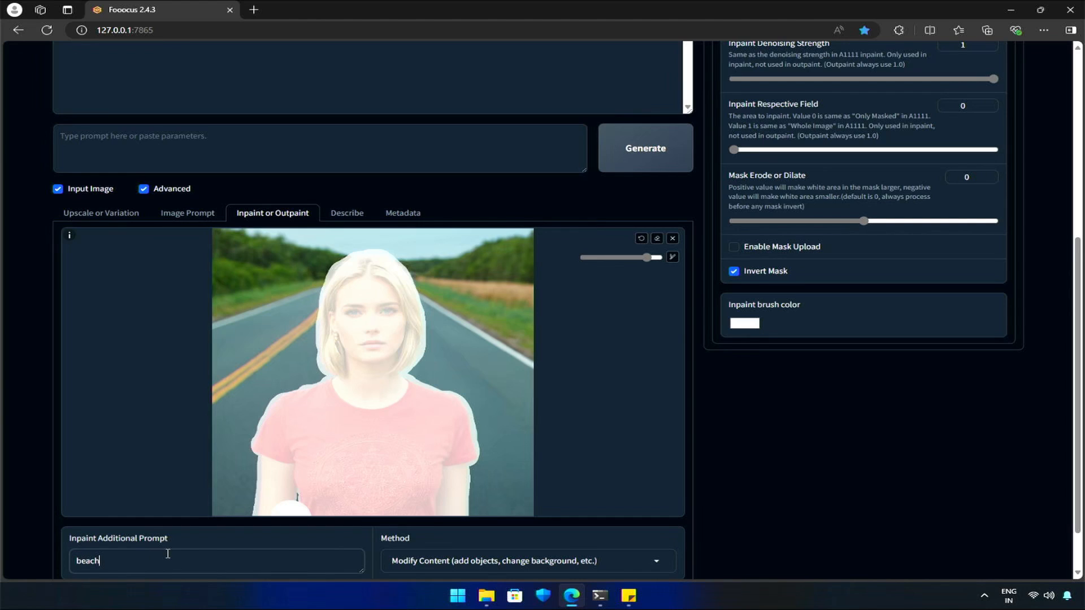
{"action": "scroll", "scroll_direction": "down", "scroll_amount": 3}
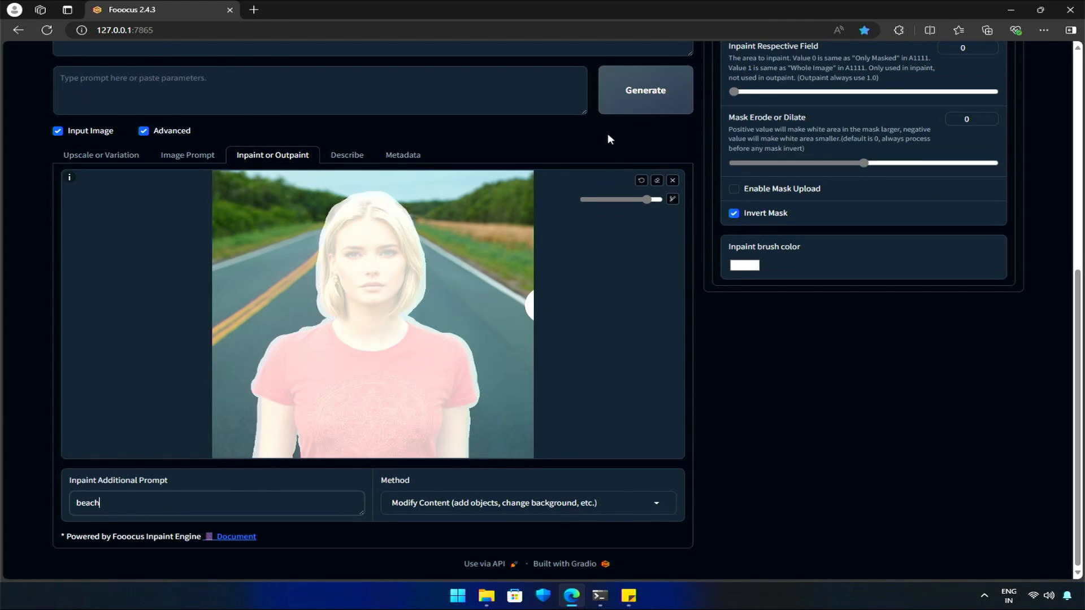
{"action": "left_click", "coordinate": [644, 90]}
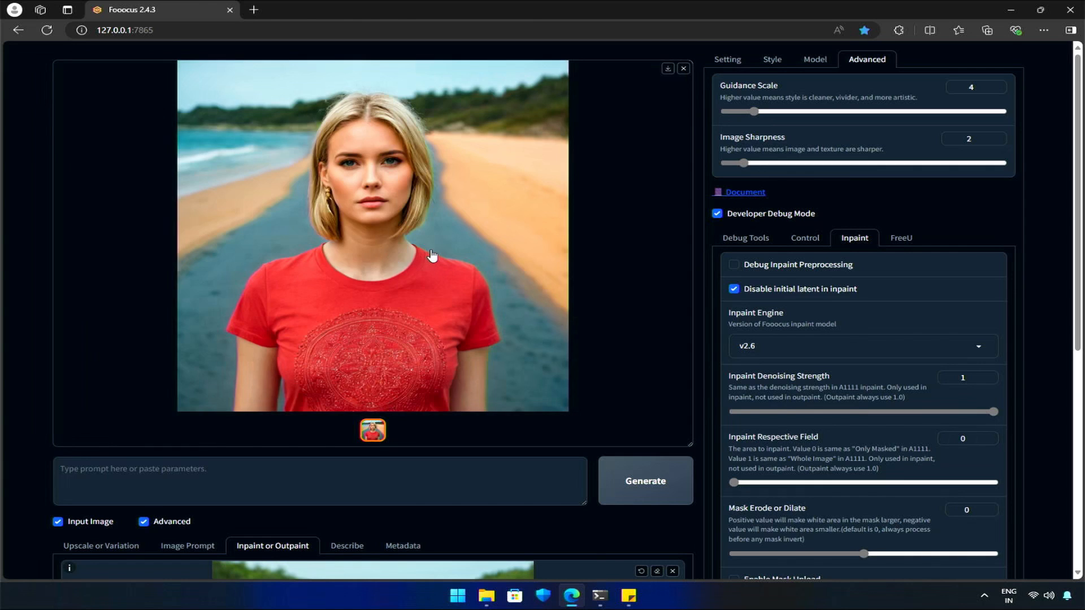
{"action": "mouse_move", "coordinate": [503, 142]}
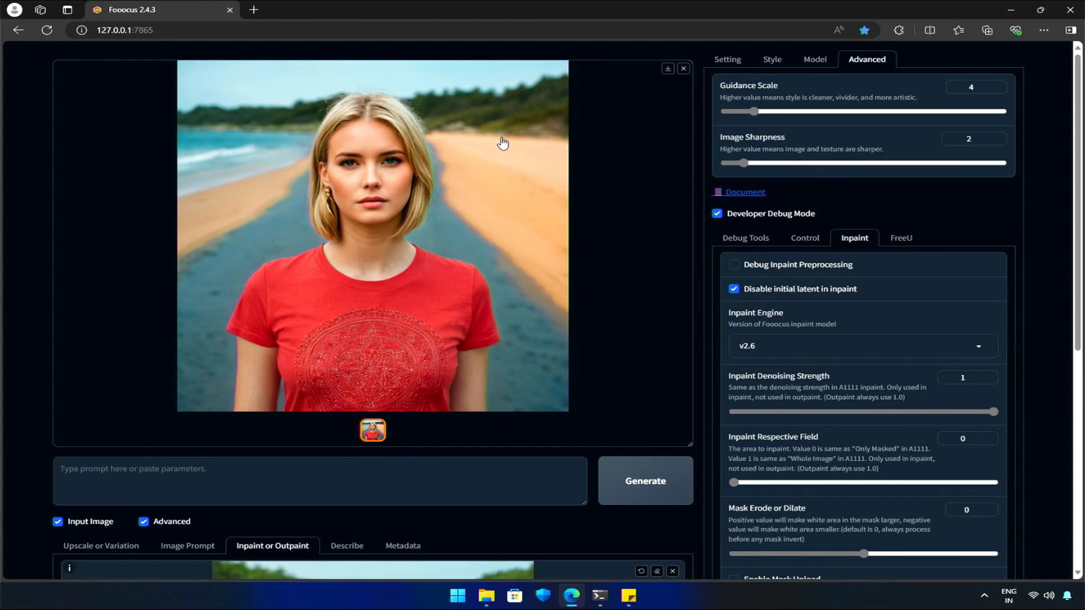
{"action": "scroll", "scroll_direction": "down", "scroll_amount": 3}
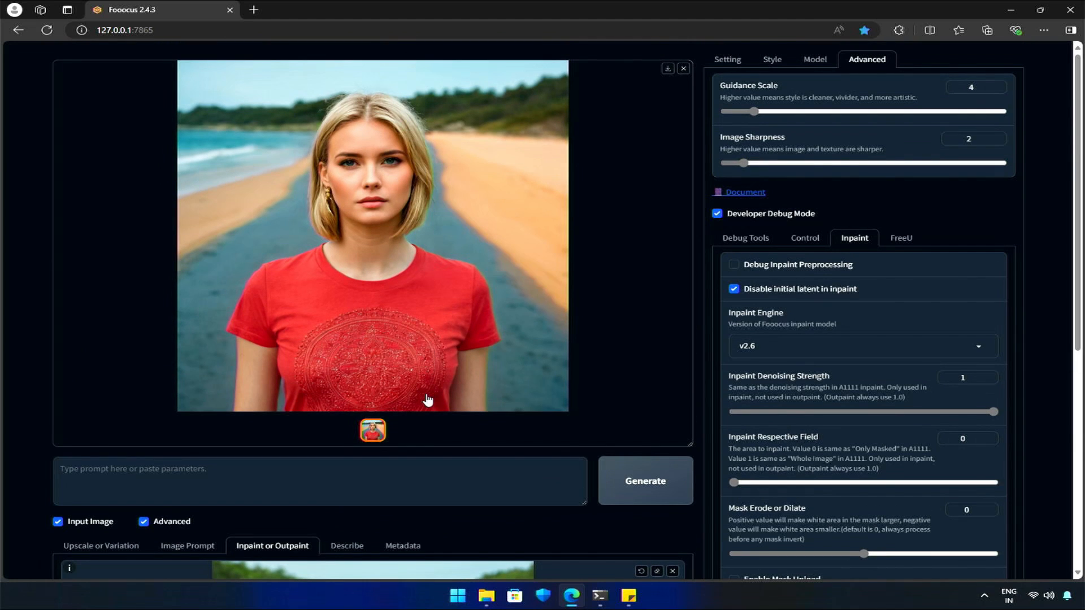
{"action": "mouse_move", "coordinate": [484, 395]}
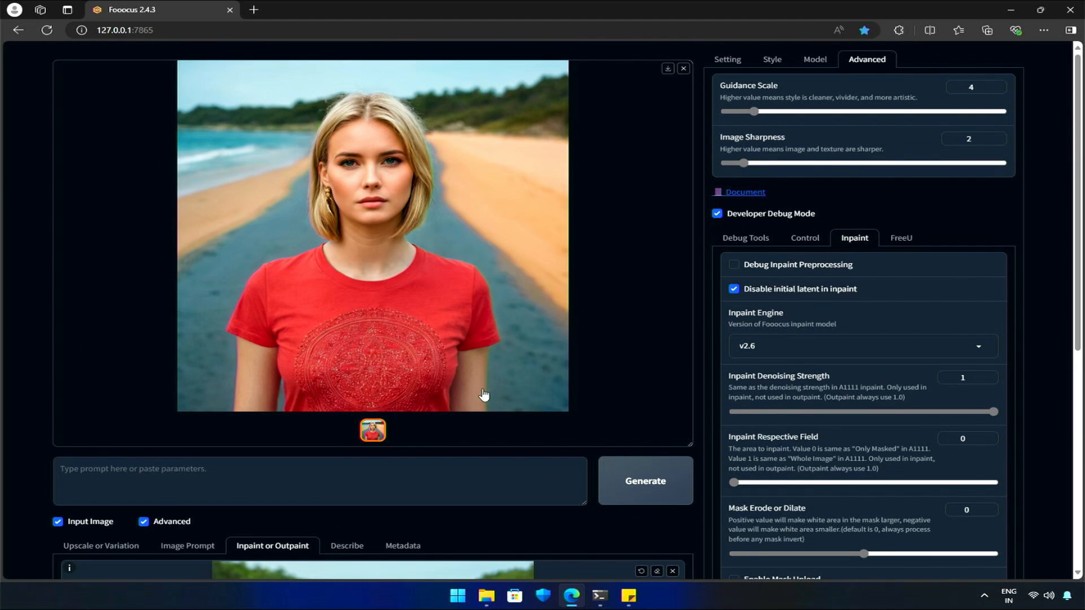